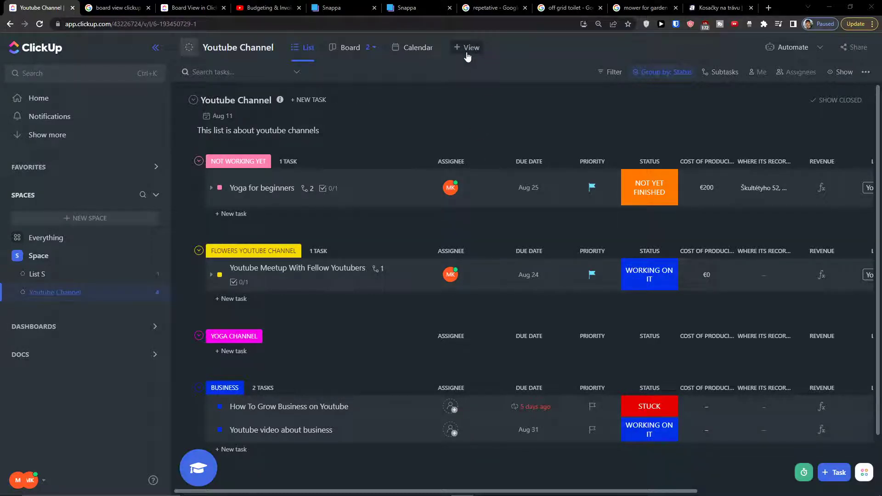
Create a Mind Map view on the Youtube Channel list from + View
left_click(468, 47)
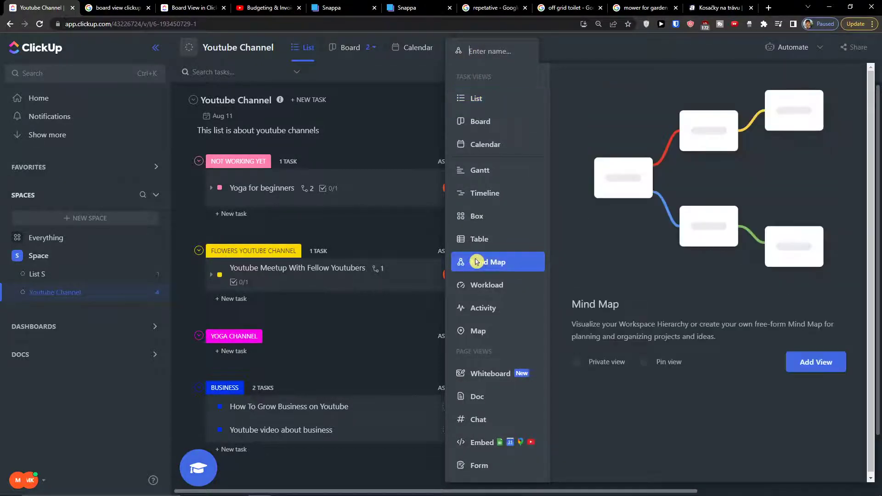
mouse_move(609, 330)
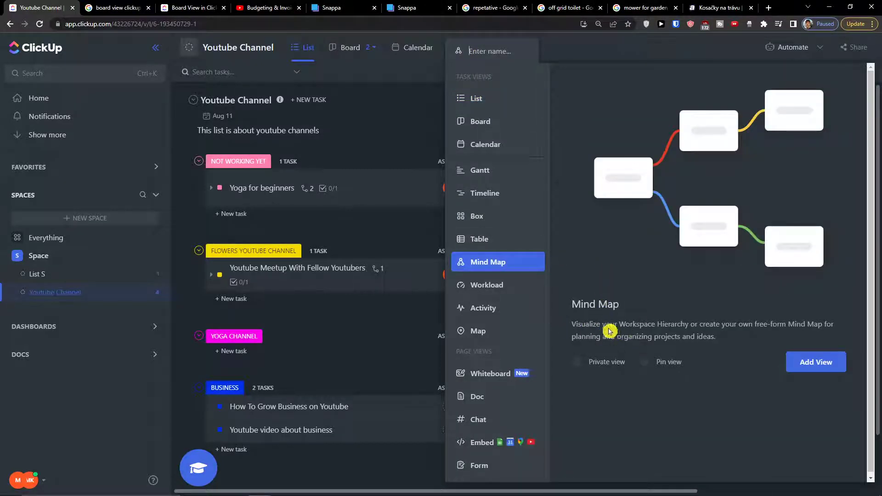
mouse_move(758, 330)
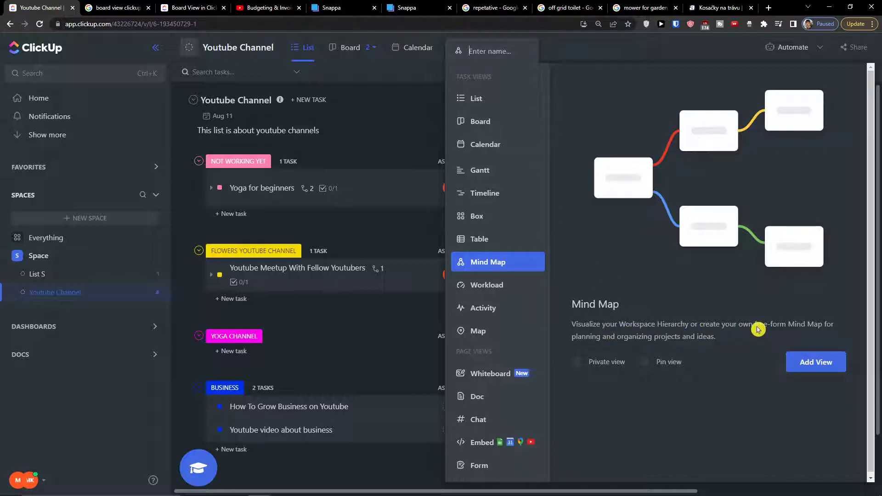
mouse_move(644, 348)
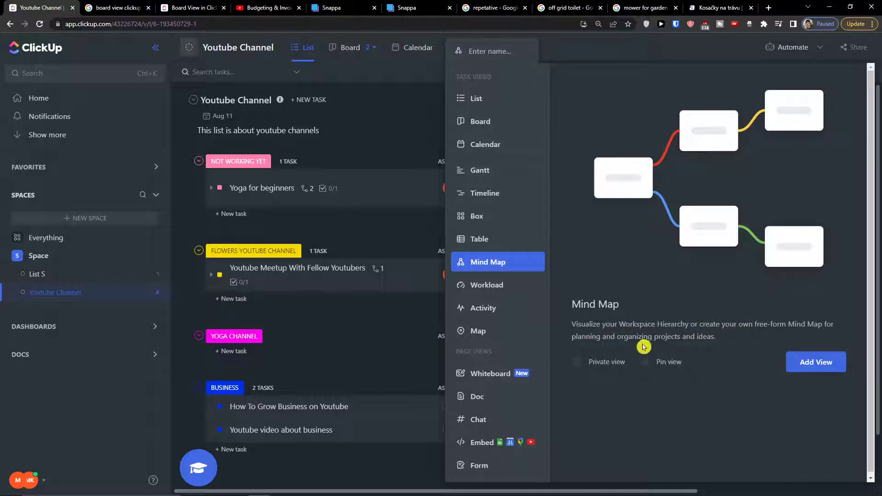
mouse_move(652, 369)
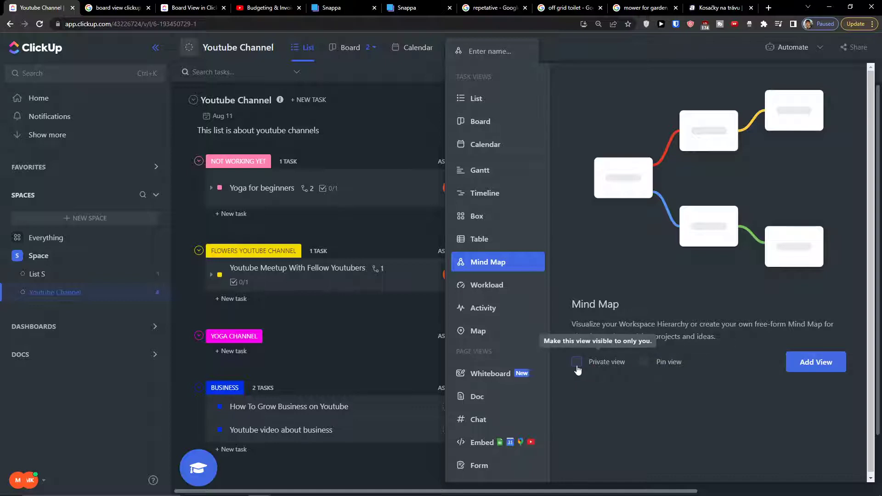
mouse_move(815, 362)
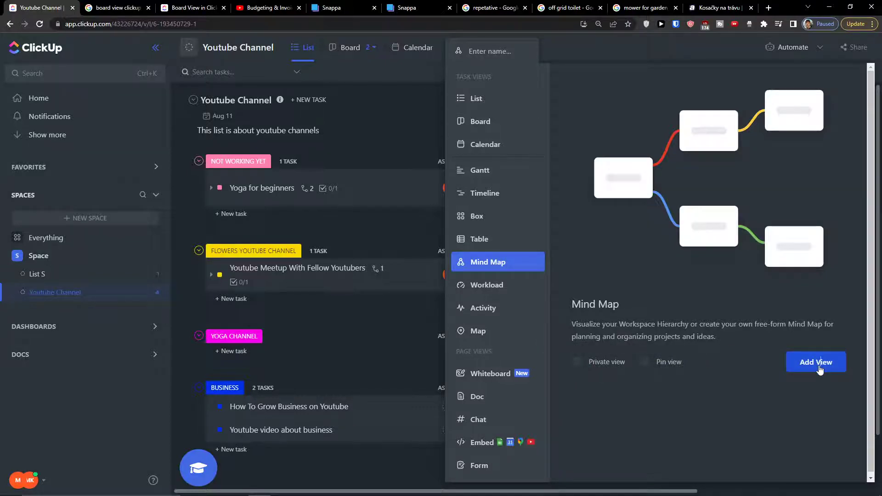
left_click(815, 362)
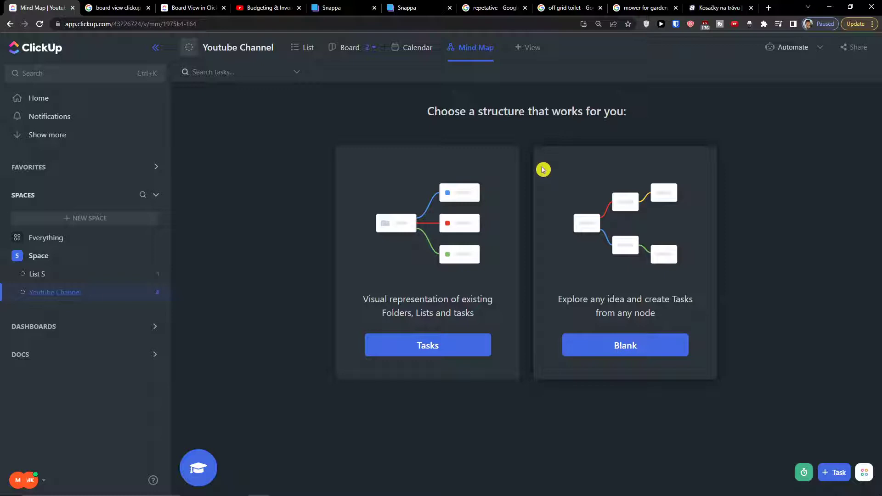
mouse_move(738, 311)
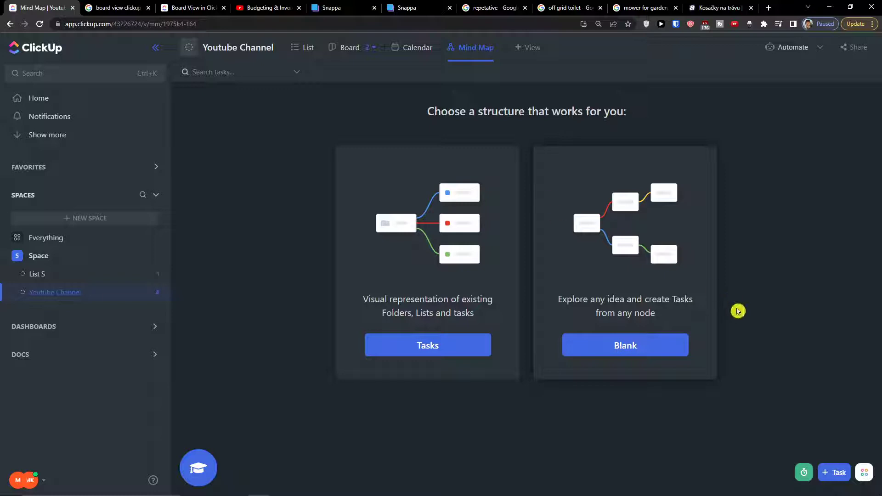
mouse_move(458, 306)
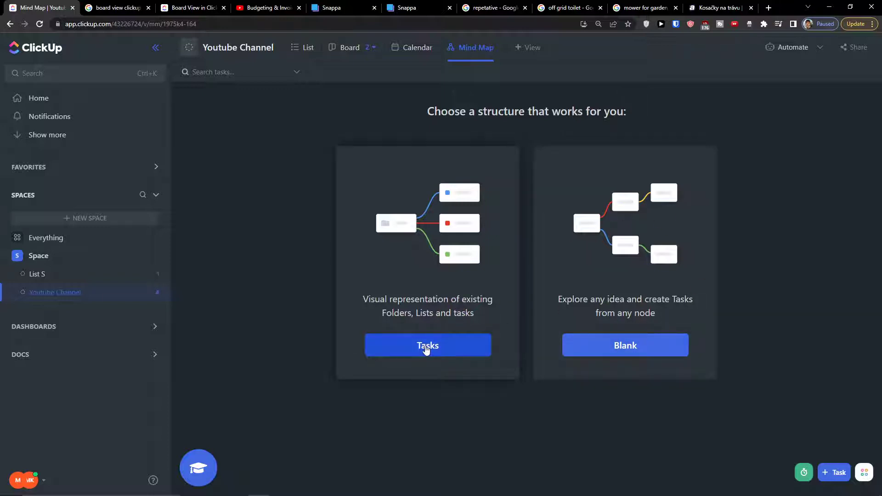
Build the map from tasks, preview Yoga for beginners, expand its subtasks, then collapse to root
left_click(427, 345)
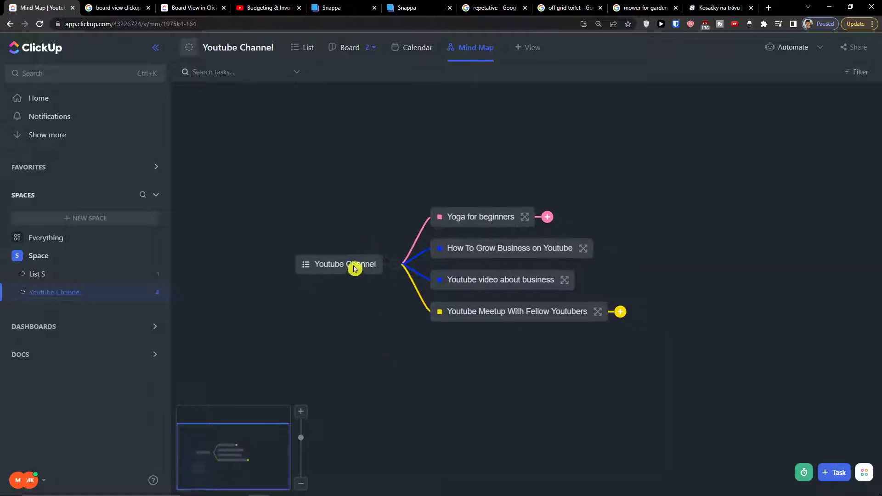
mouse_move(444, 254)
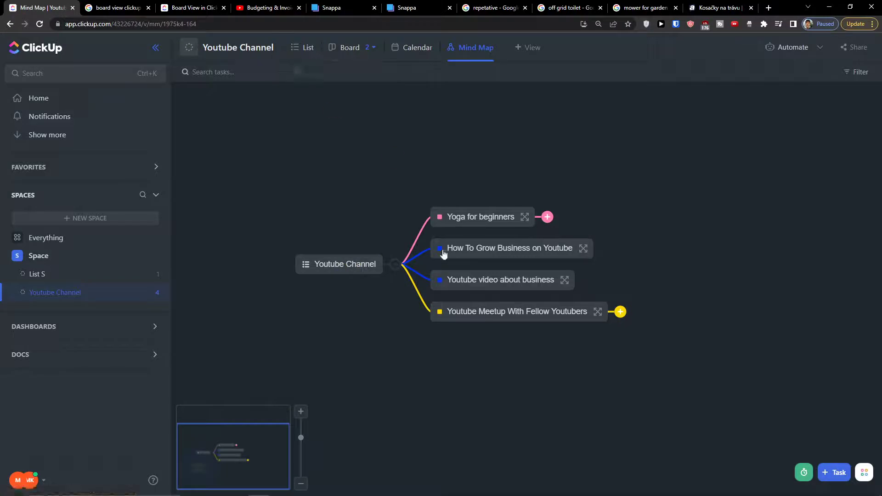
mouse_move(393, 271)
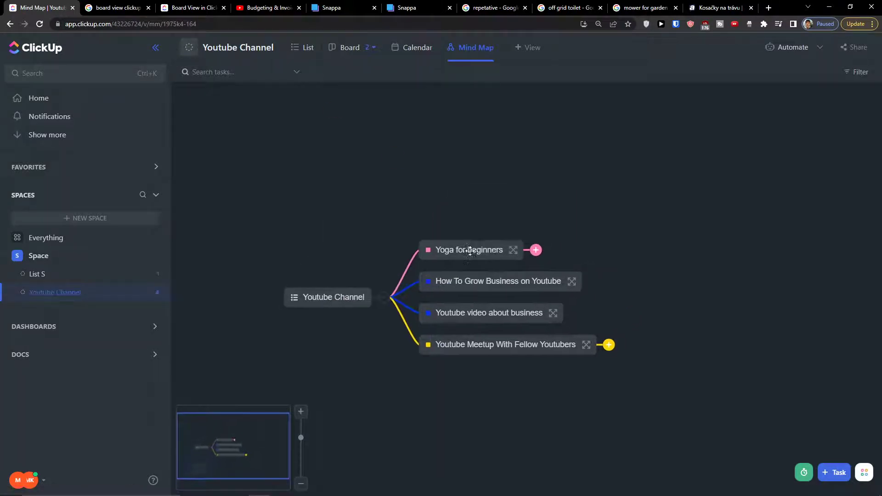
left_click(469, 249)
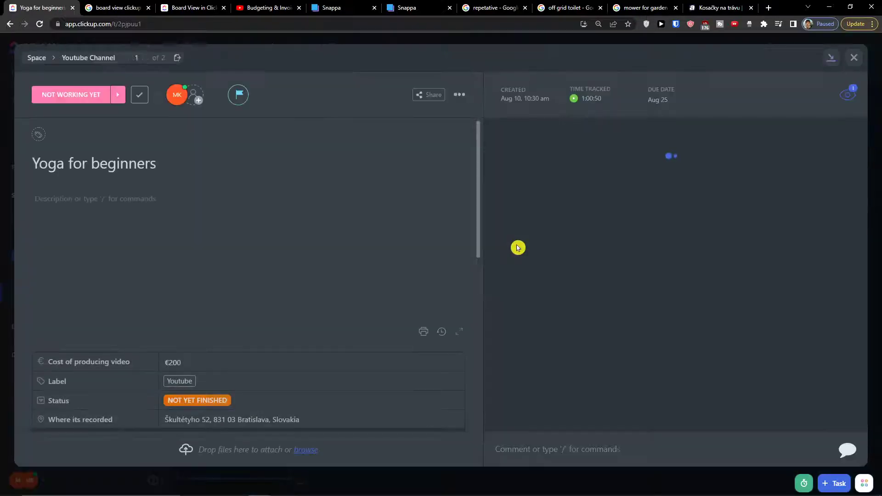
left_click(853, 57)
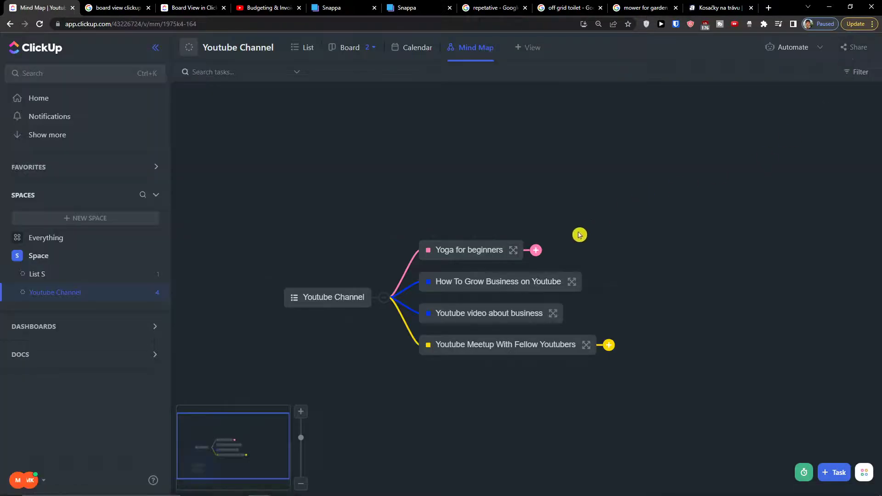
left_click(535, 250)
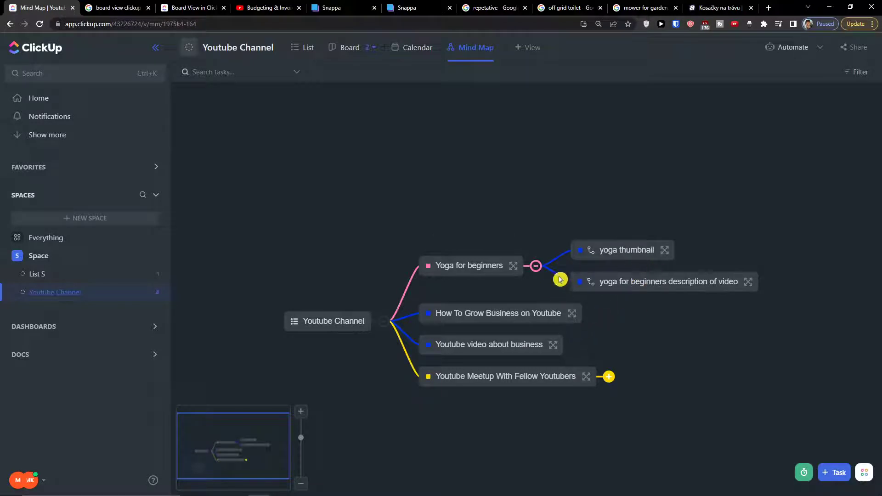
mouse_move(363, 314)
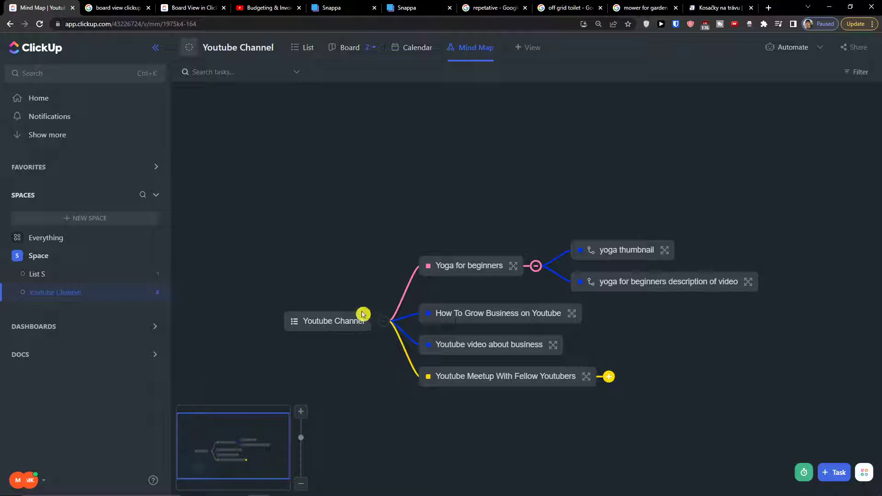
mouse_move(572, 313)
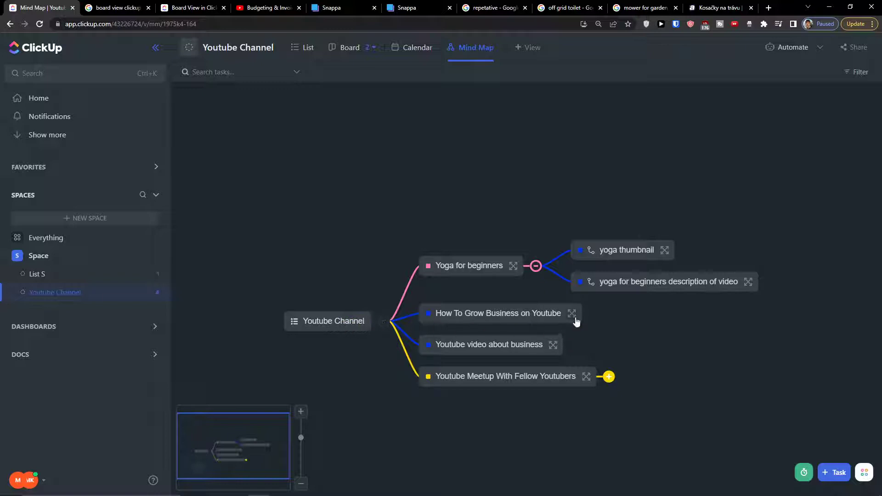
left_click(607, 376)
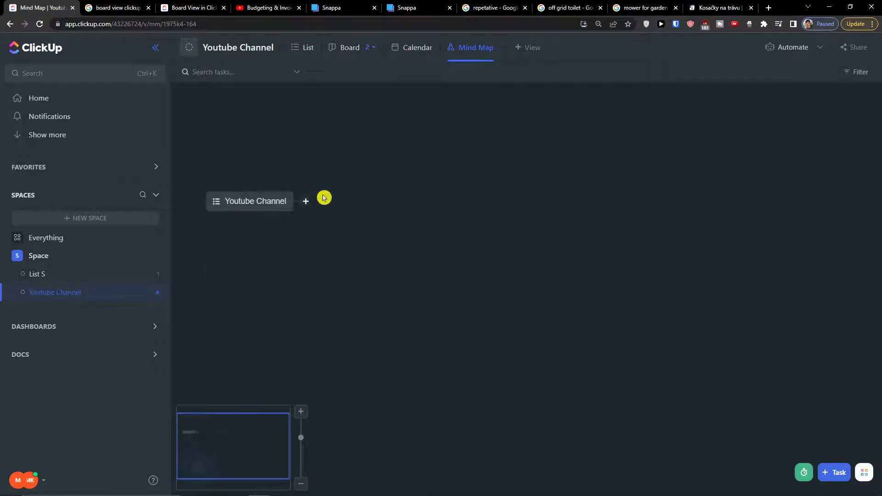
Expand the Youtube Channel root and open the Youtube video about business task
left_click(305, 201)
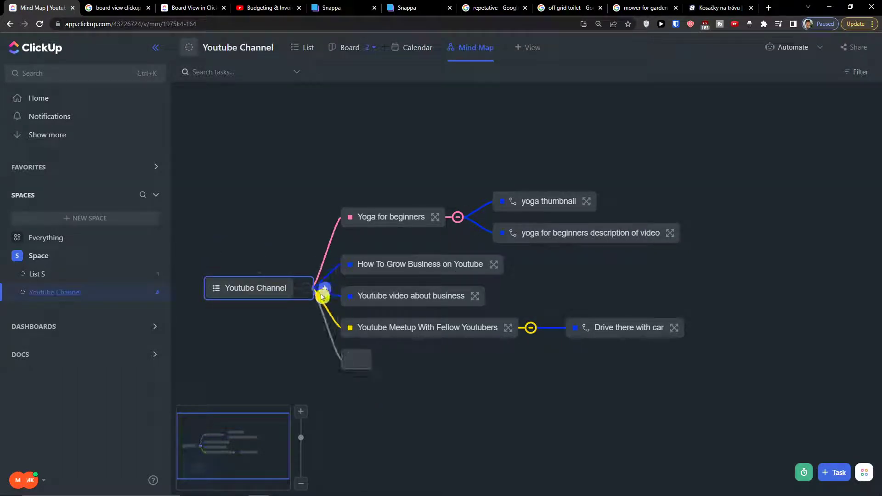
left_click(408, 295)
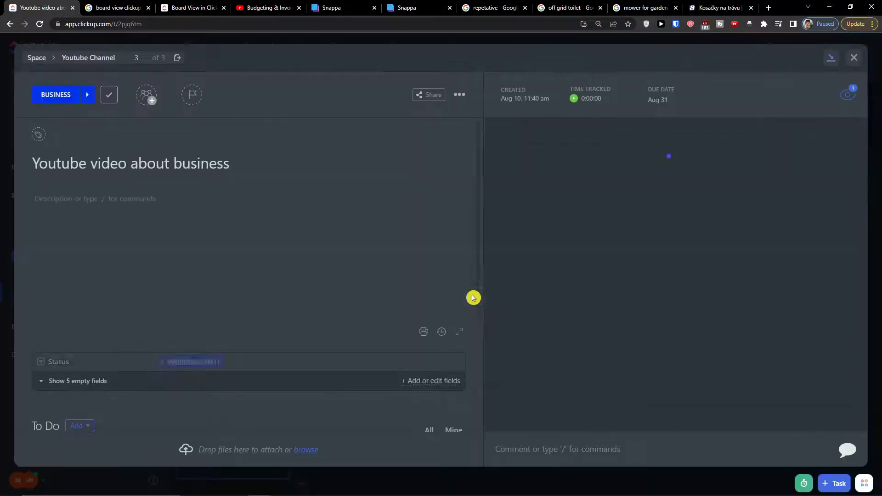
Close the Youtube video about business task details and return to the map
left_click(853, 57)
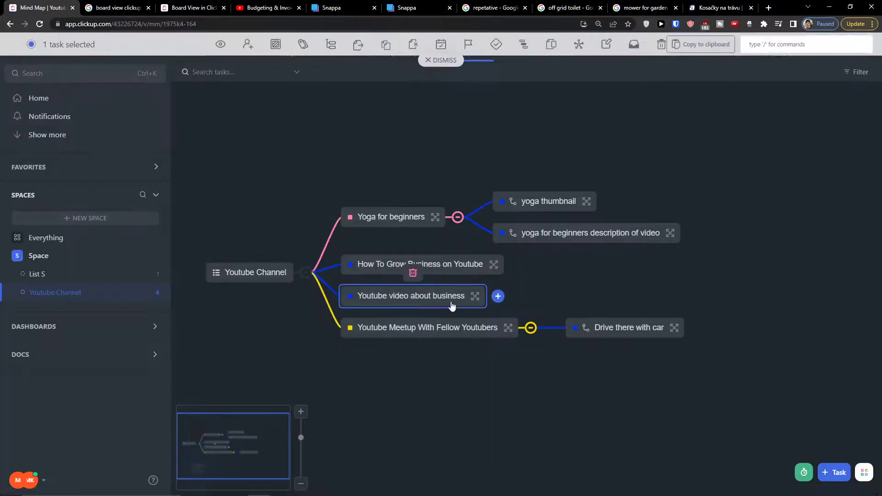
mouse_move(505, 302)
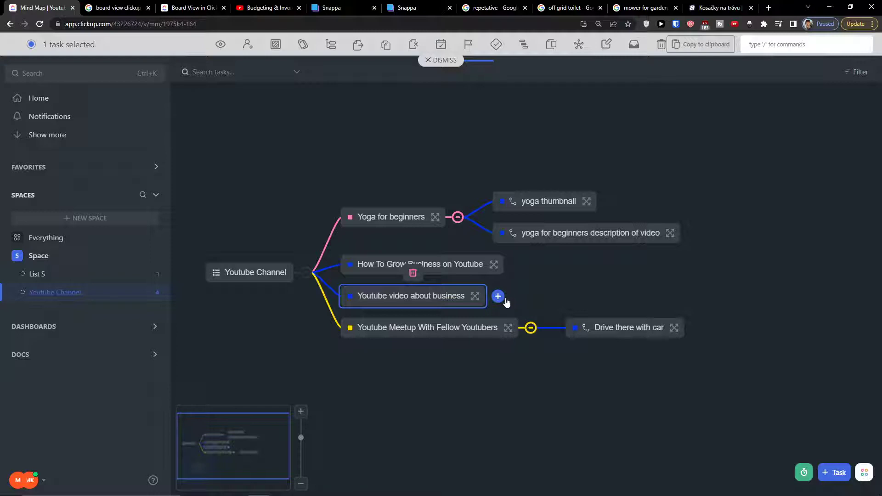
mouse_move(276, 44)
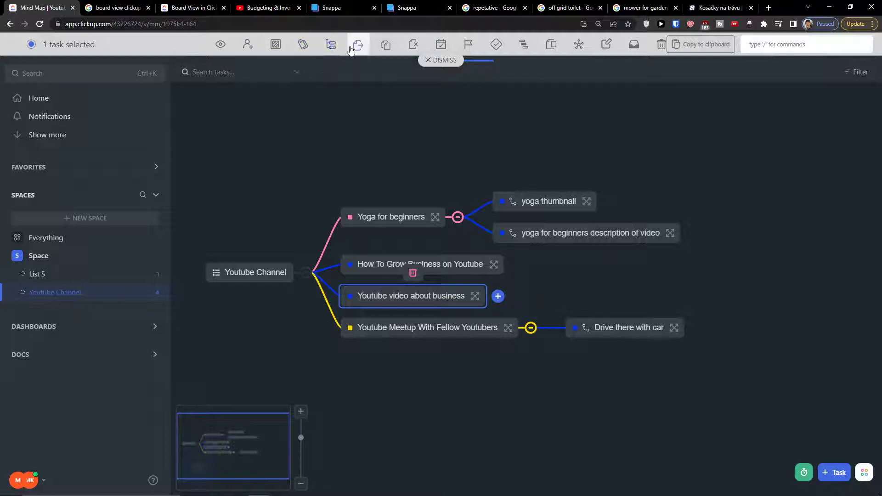
mouse_move(358, 44)
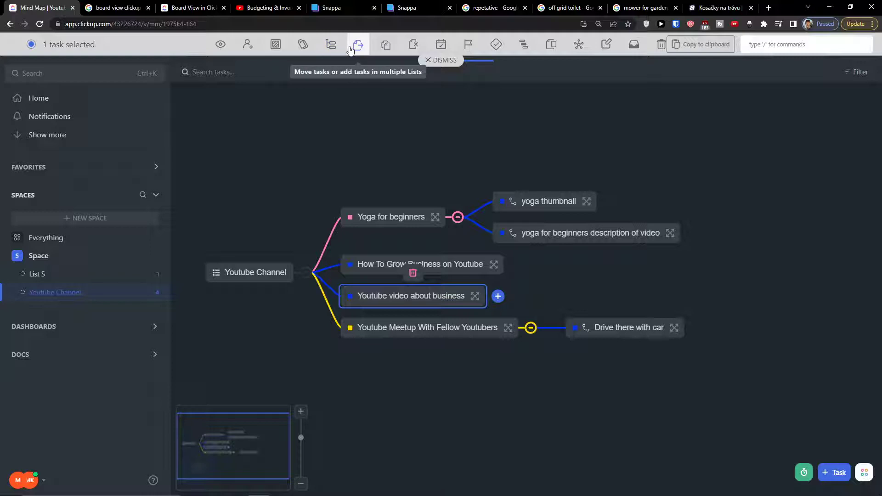
mouse_move(413, 44)
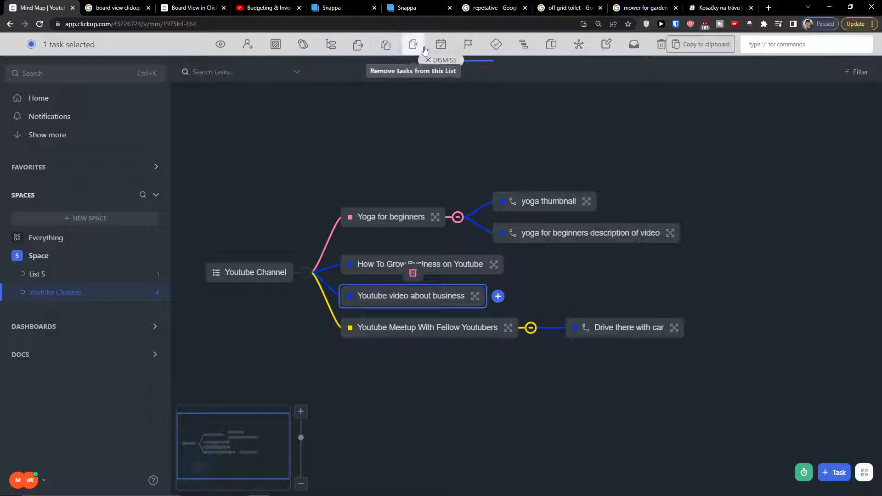
mouse_move(498, 44)
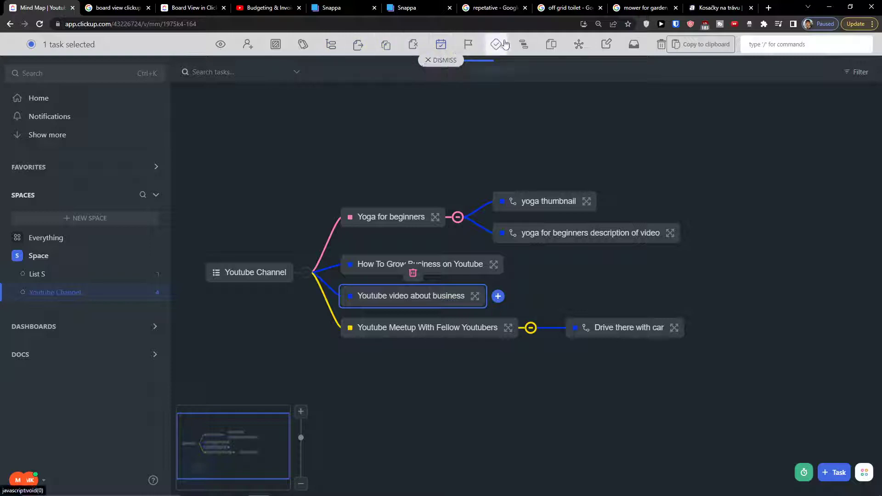
mouse_move(579, 44)
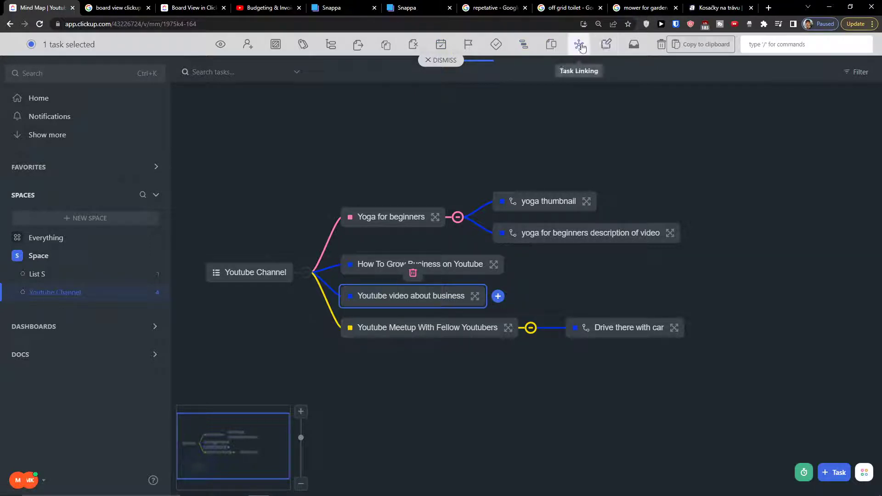
mouse_move(550, 45)
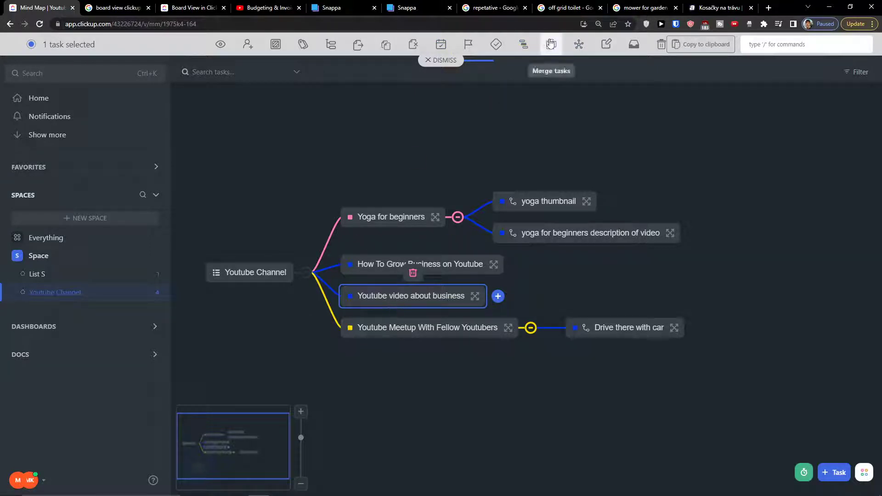
mouse_move(523, 45)
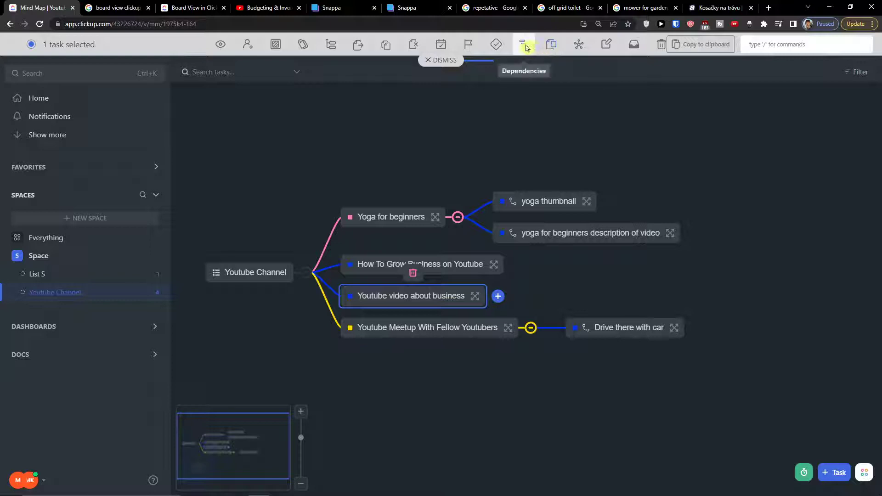
mouse_move(550, 45)
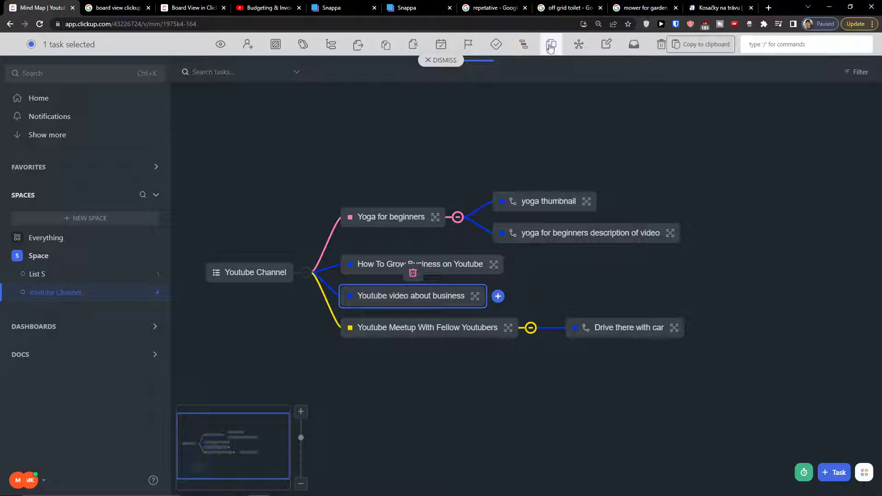
mouse_move(579, 44)
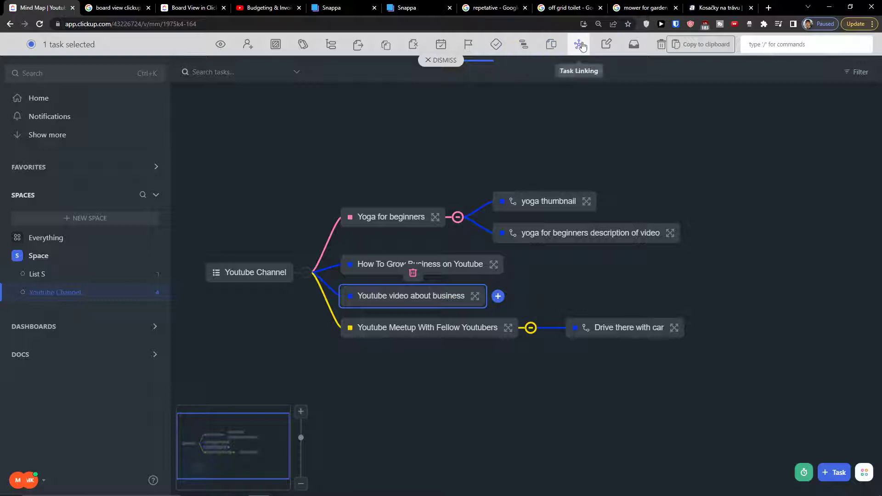
mouse_move(632, 44)
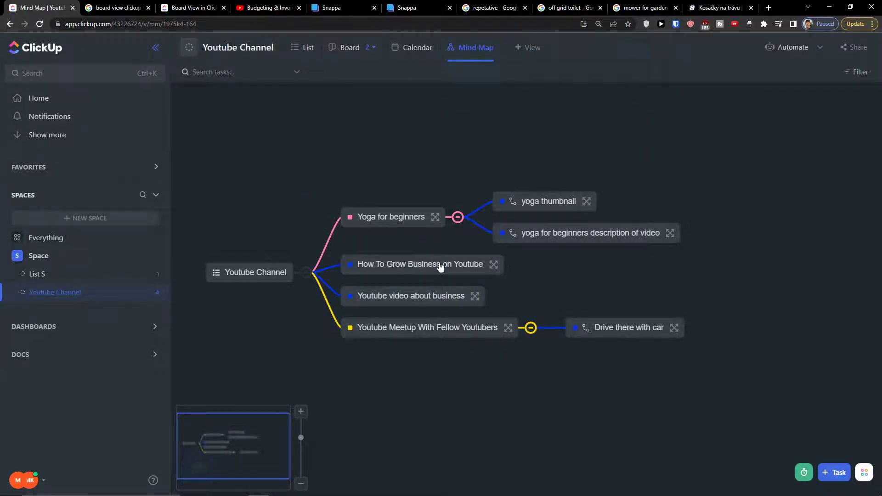
mouse_move(471, 50)
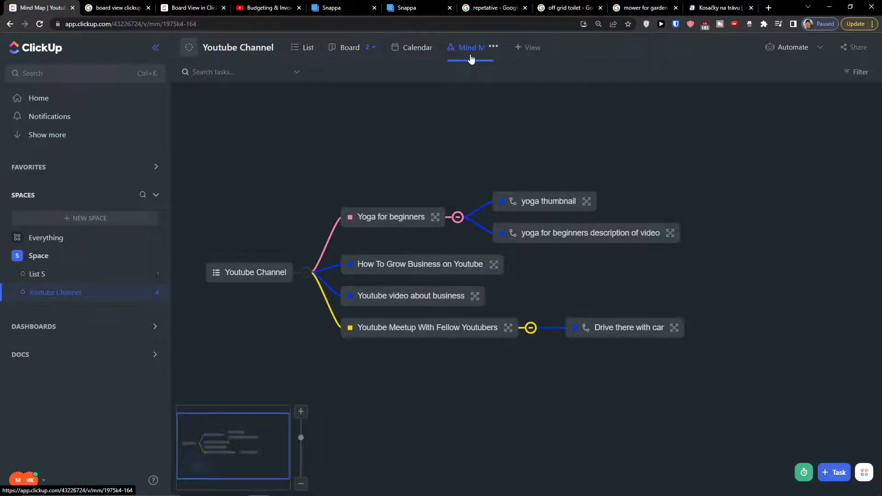
Add another Mind Map view and start it with the Blank structure
left_click(494, 48)
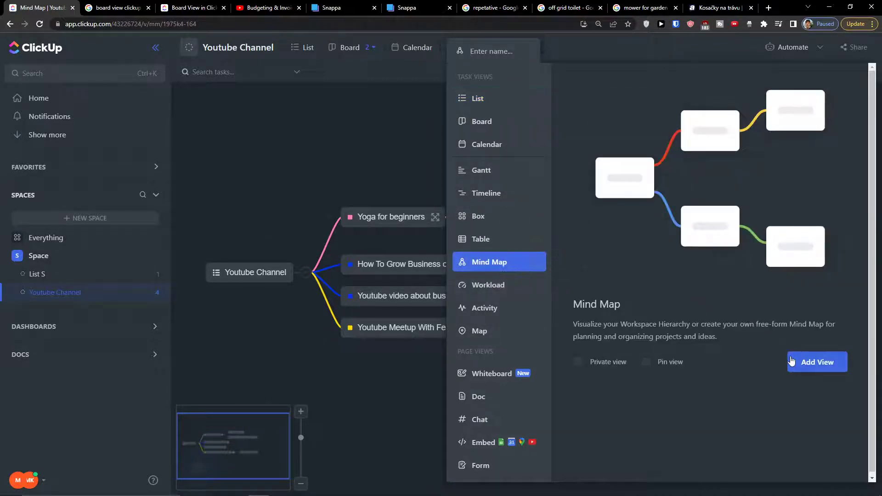
left_click(817, 362)
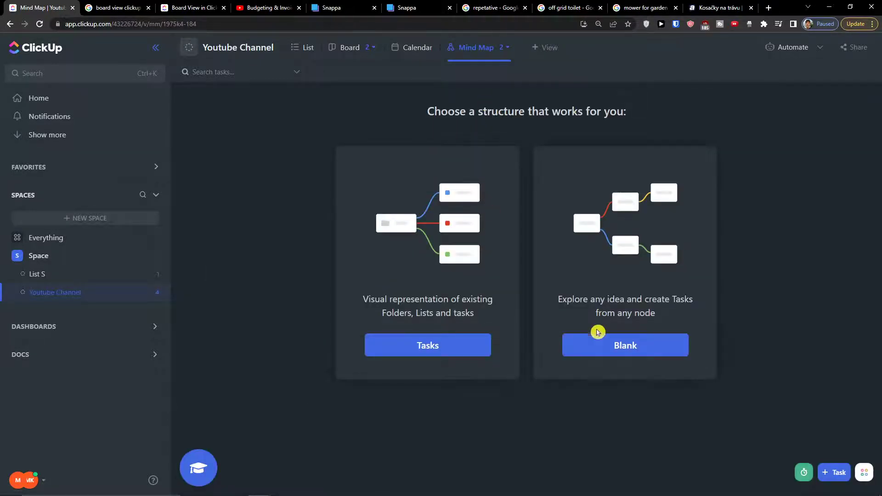
left_click(624, 345)
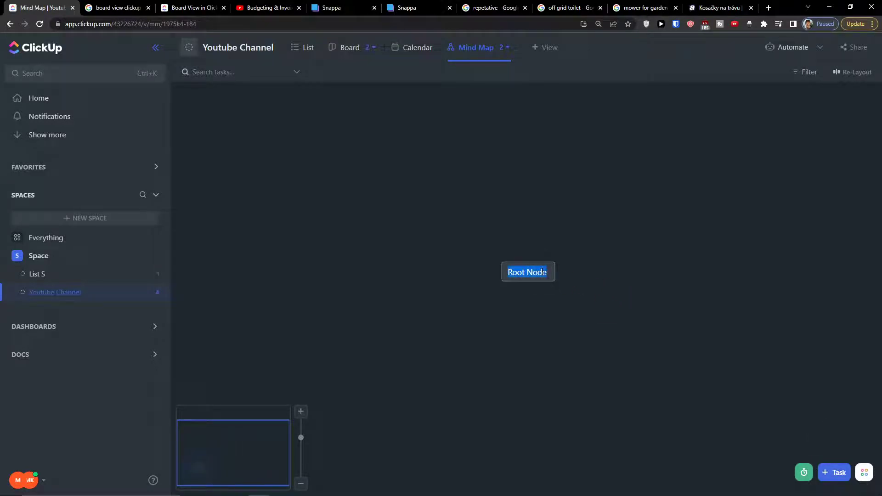
Name the root 'Youtube Ideas' and add 'Business' and 'Vegan Cooking' child nodes
type("Youtube Ideas")
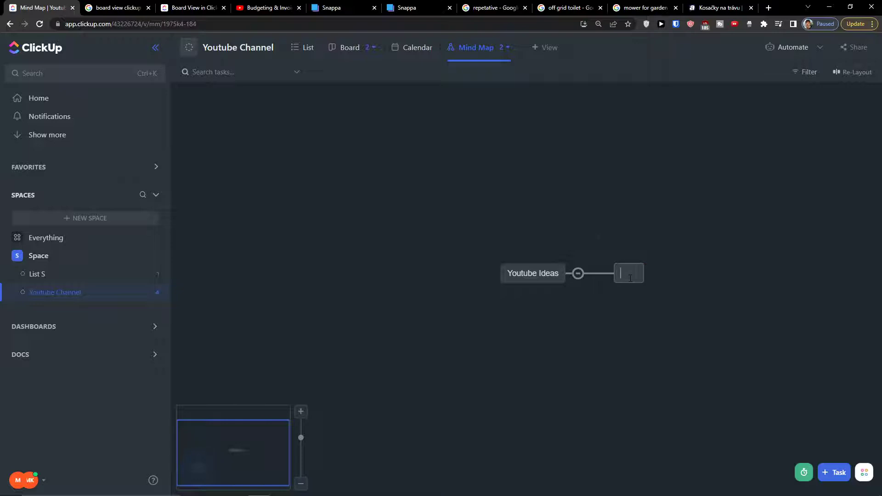
type("iness")
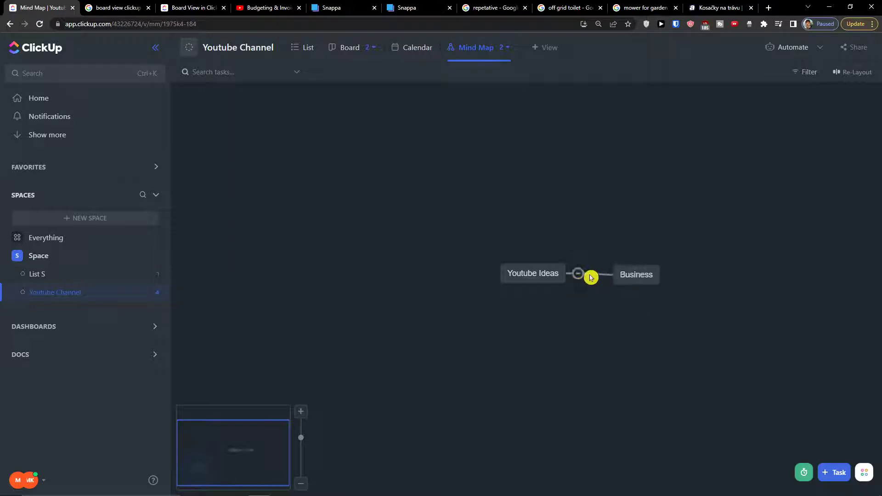
left_click(532, 274)
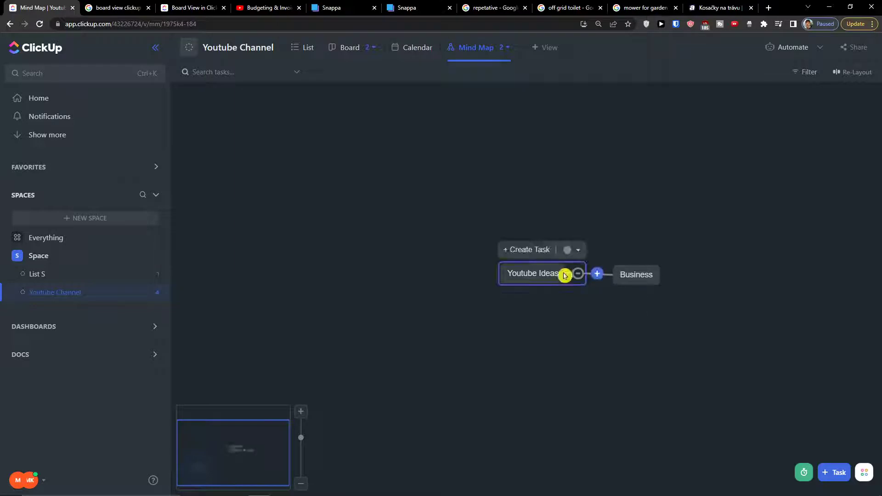
left_click(597, 274)
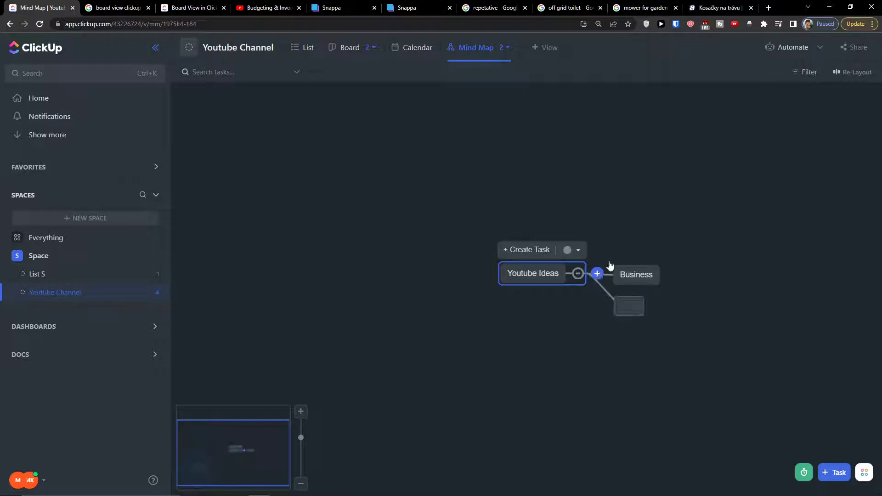
type("jan Cooking")
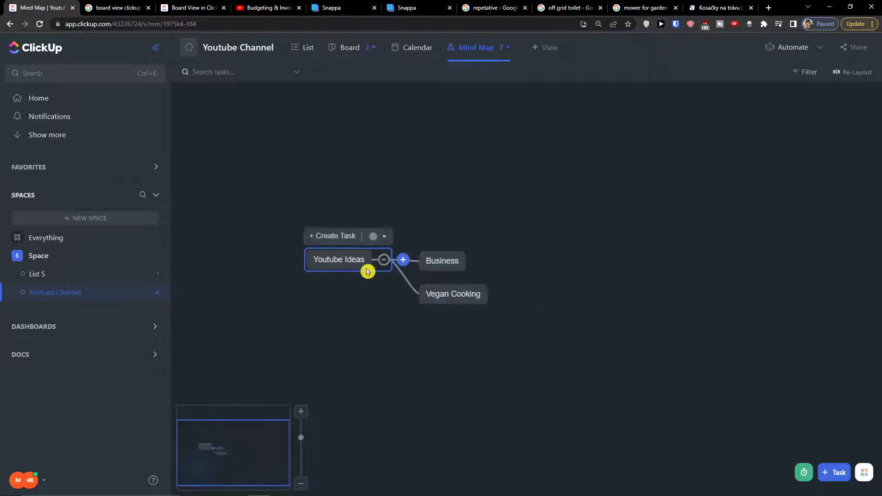
left_click(373, 236)
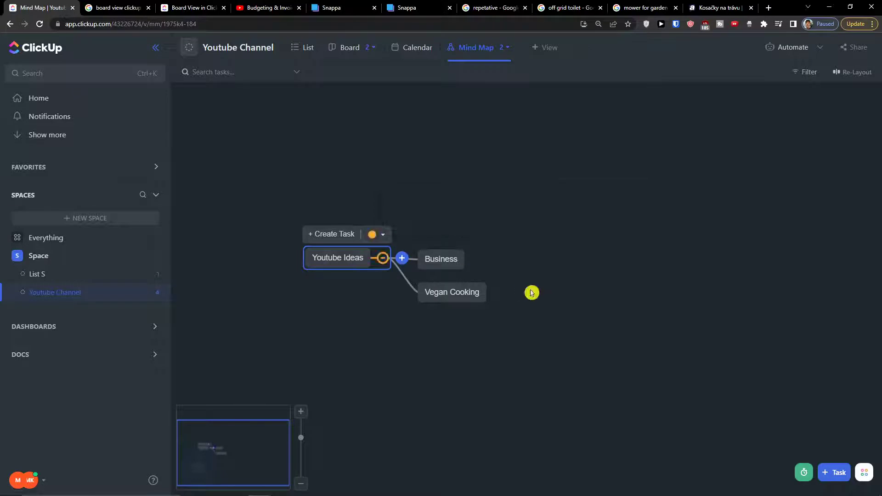
Convert the Business node into a Youtube Channel task, then reselect Youtube Ideas
left_click(441, 258)
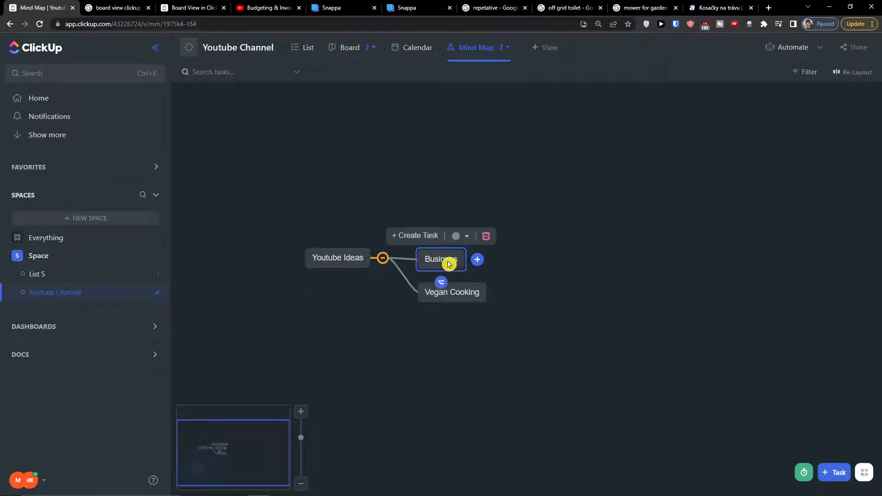
mouse_move(438, 288)
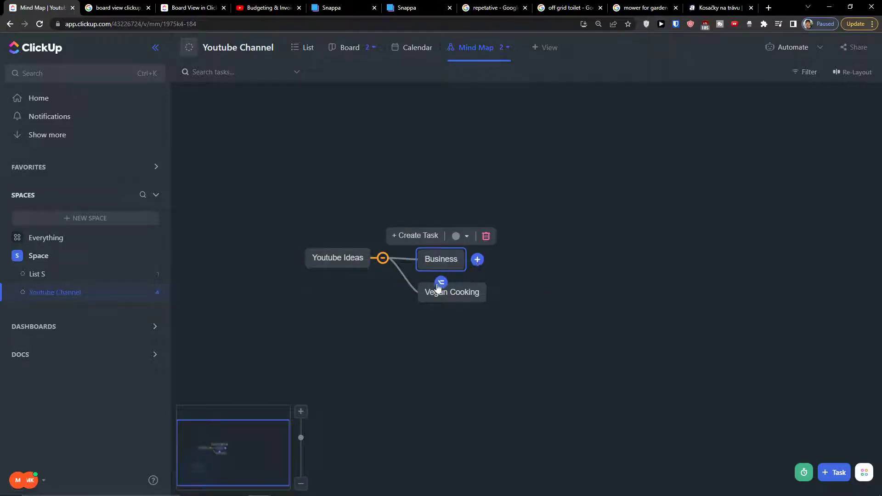
left_click(415, 235)
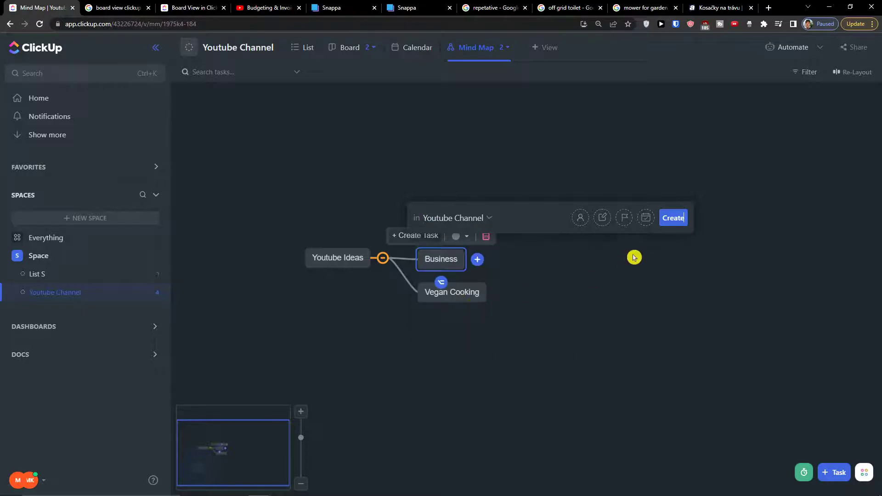
left_click(672, 217)
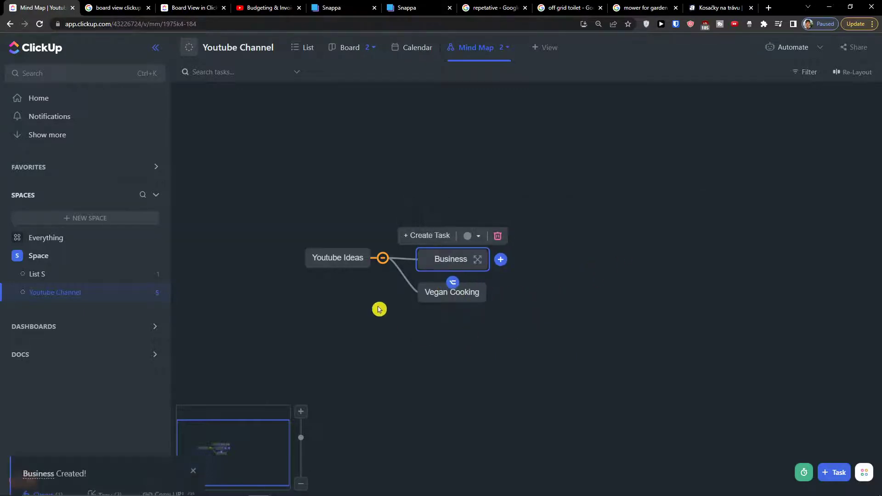
left_click(354, 272)
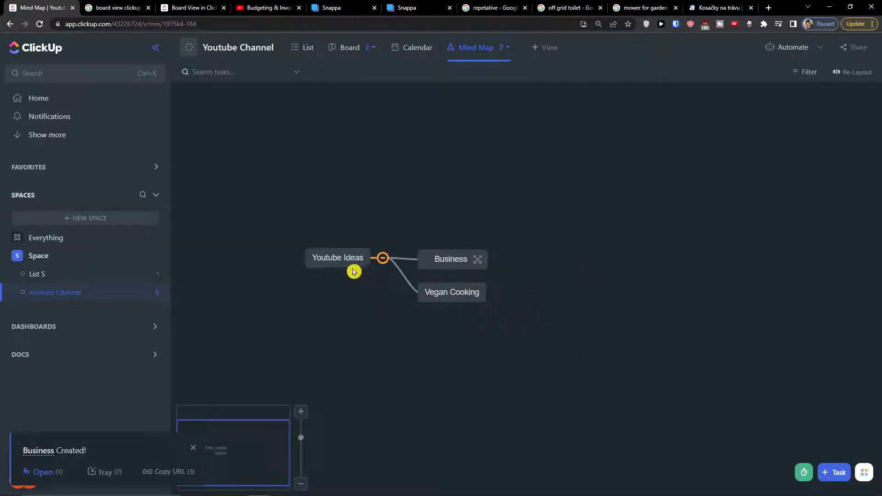
left_click(338, 258)
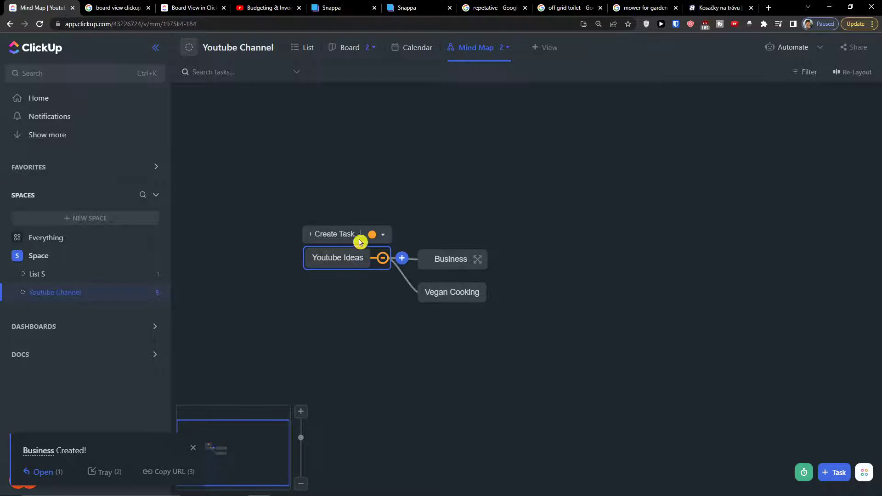
mouse_move(582, 216)
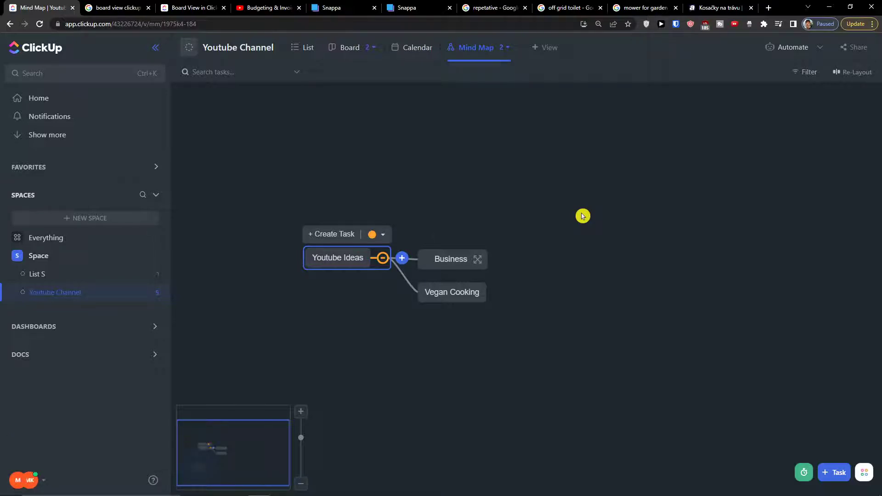
mouse_move(526, 218)
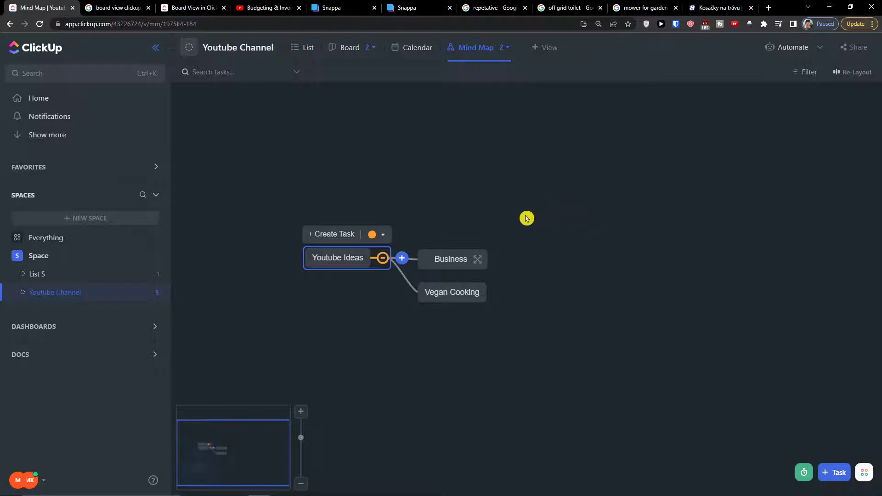
Add 'oats meals', 'banana smoothie' and 'bake oats' child nodes under Vegan Cooking
left_click(451, 292)
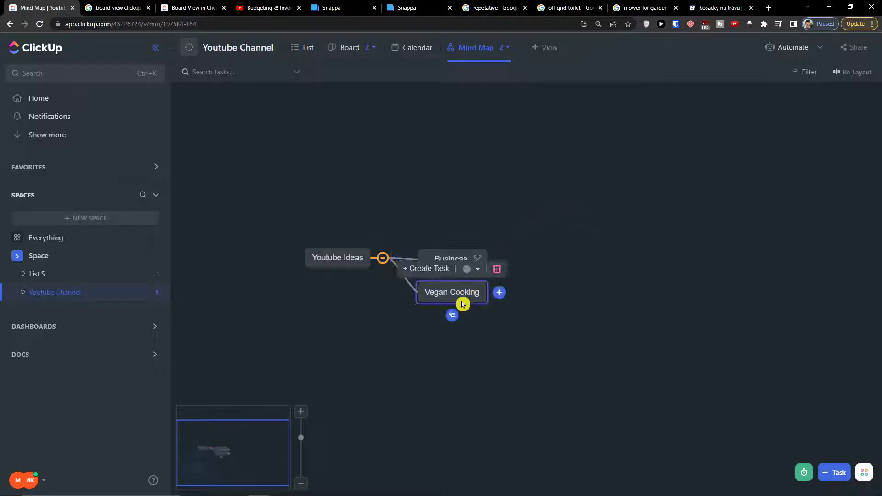
left_click(498, 293)
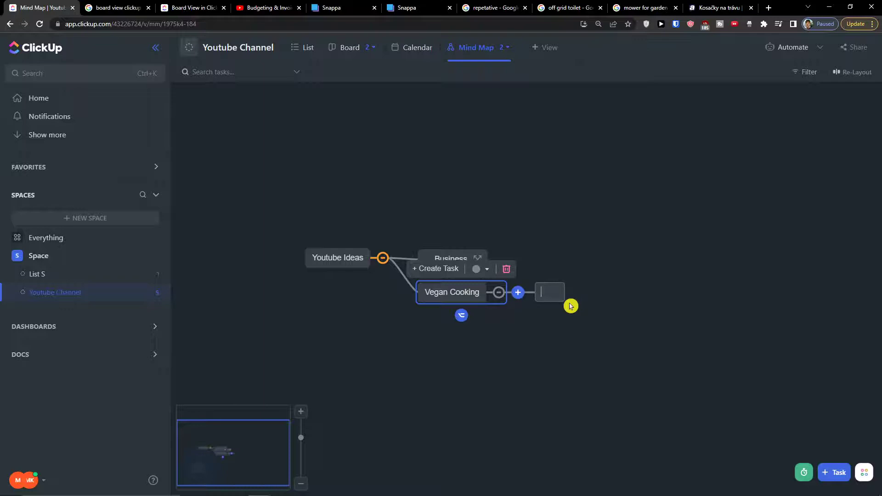
type("oats meals")
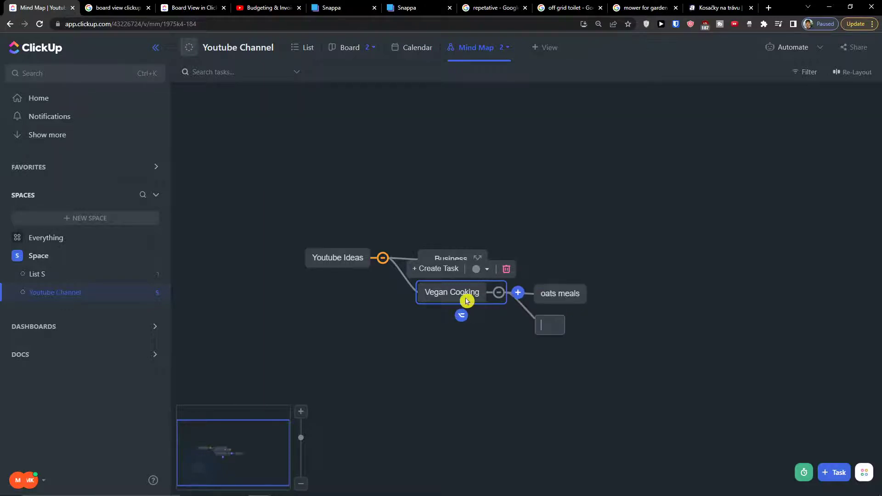
mouse_move(539, 309)
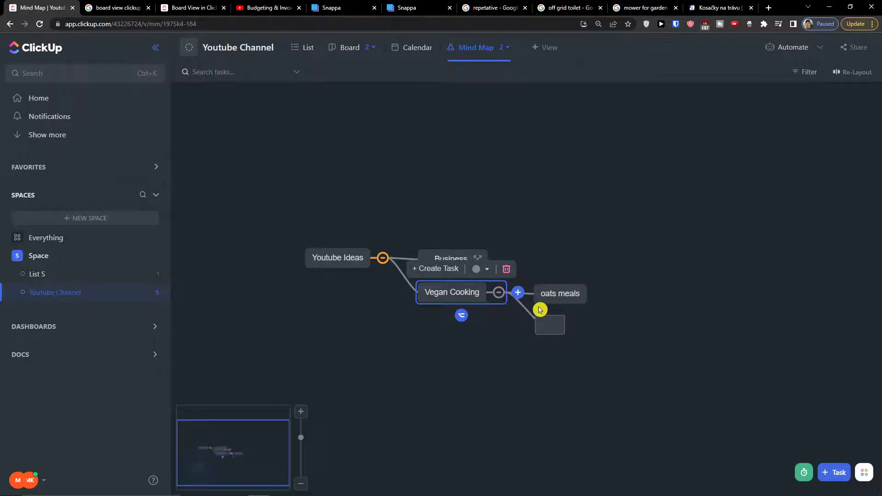
type("ana s")
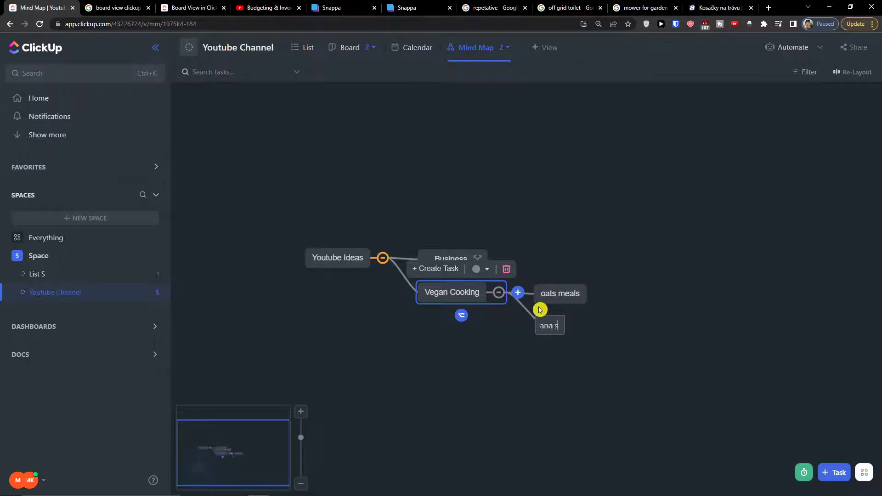
type("banana smoothie")
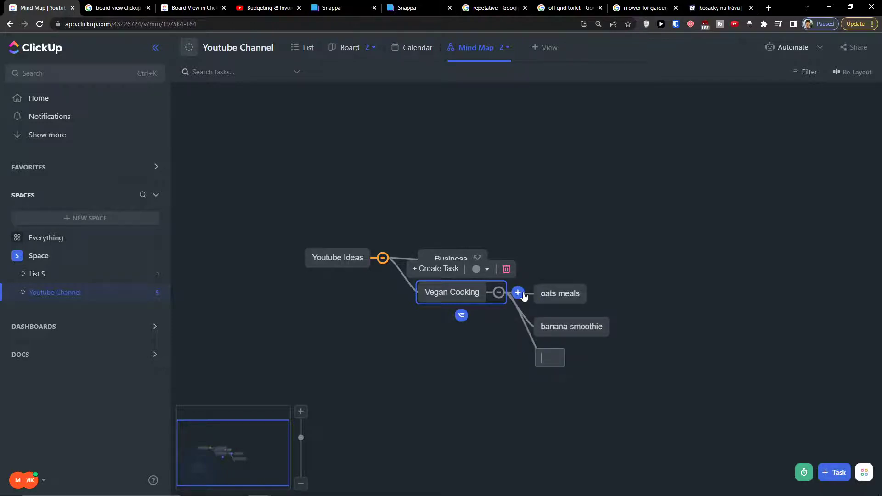
type("bake")
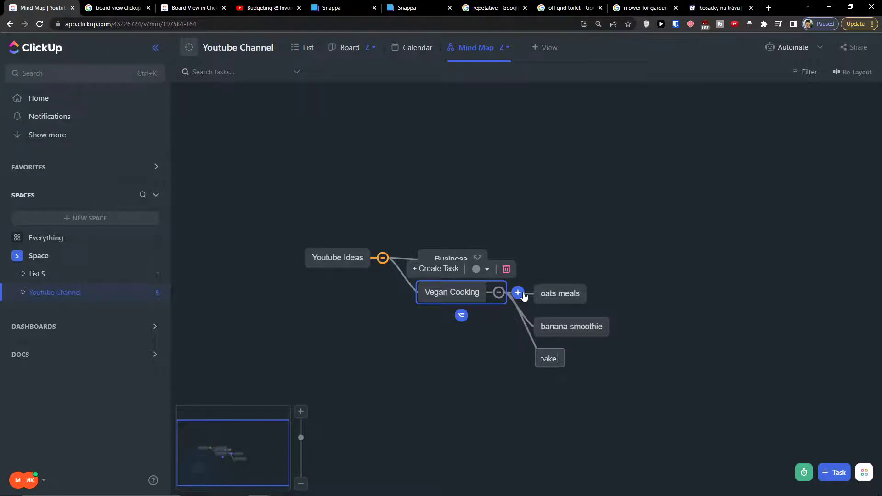
type("oats")
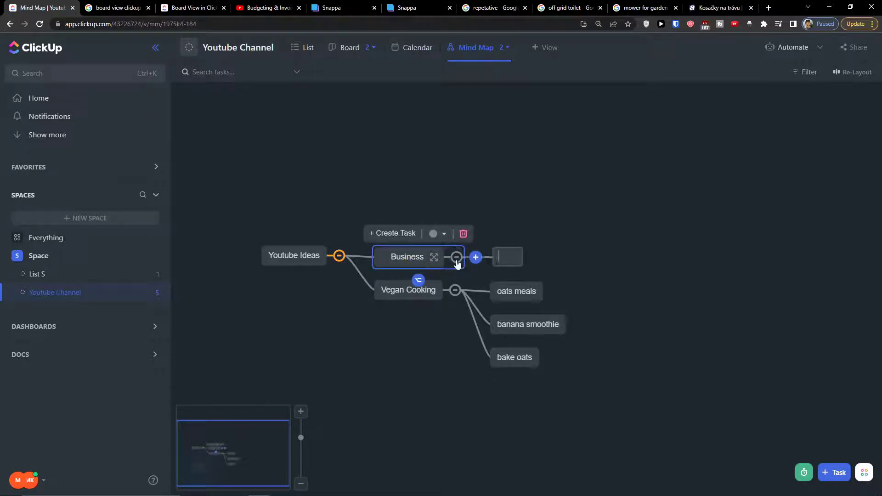
Add 'how to make mone online' and 'how go take care of employees' under Business
type("w to")
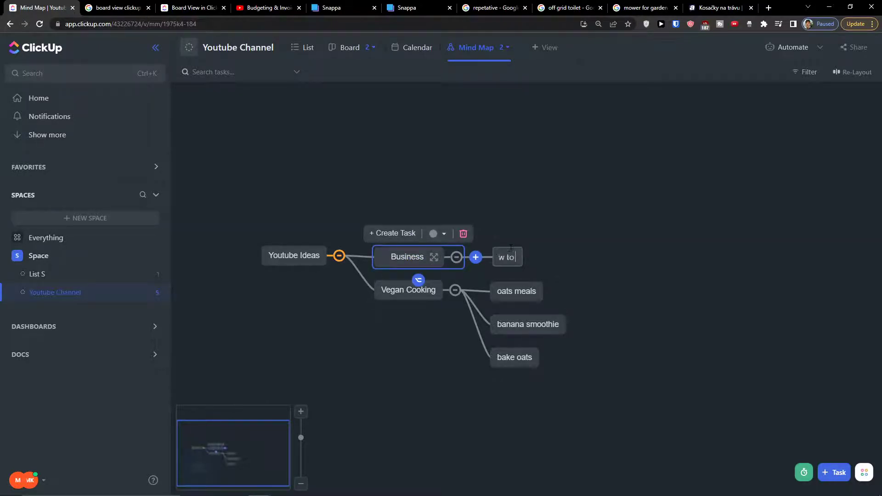
type("e online")
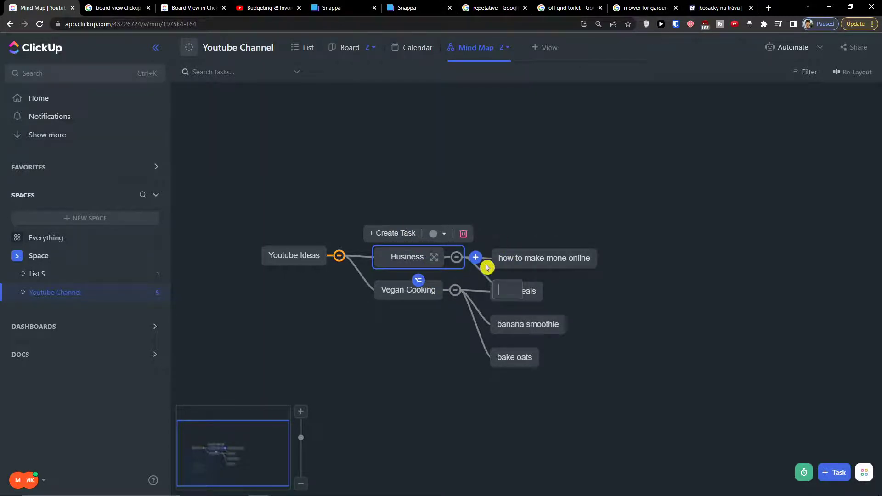
type("w gd")
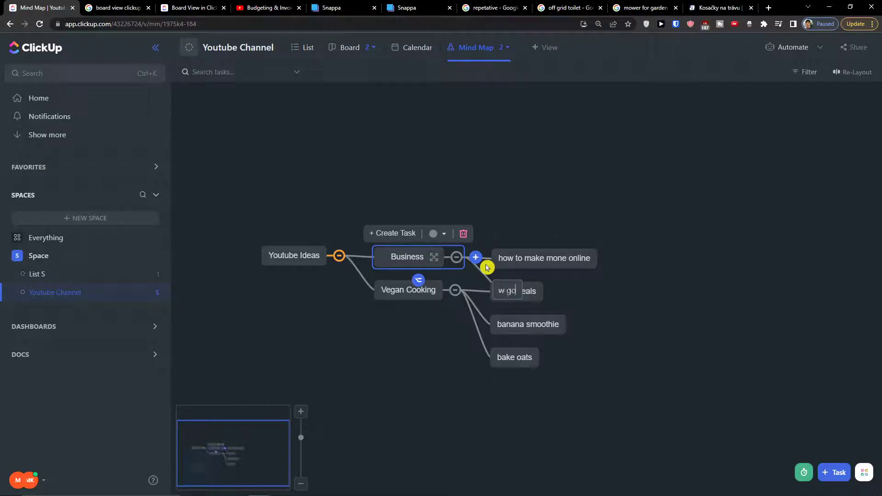
type("employees")
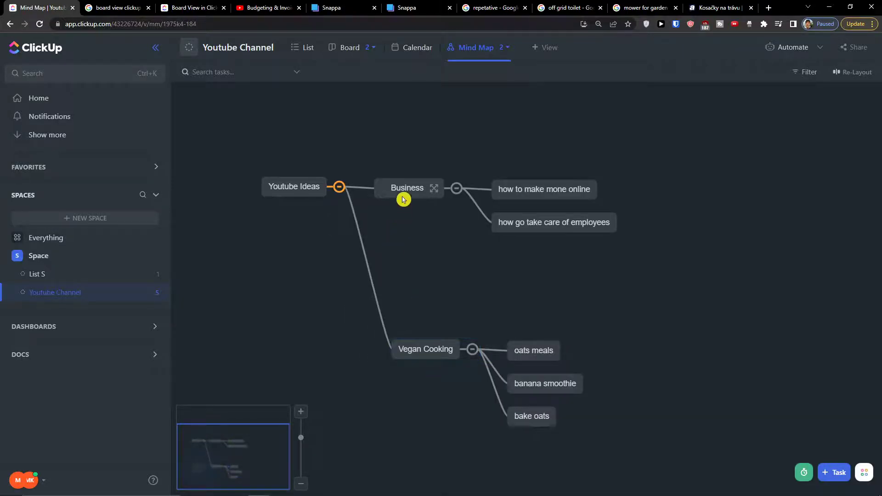
Move the Business branch lower and colour Business and Vegan Cooking cyan
left_click(406, 188)
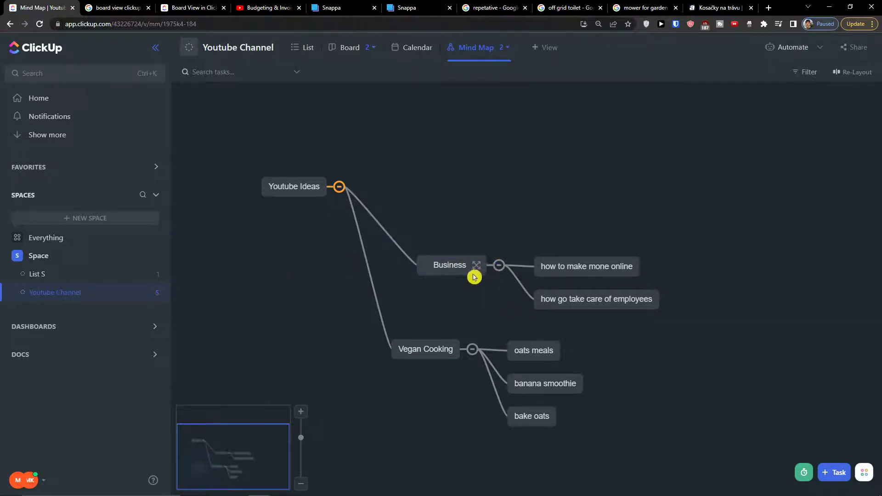
left_click(449, 265)
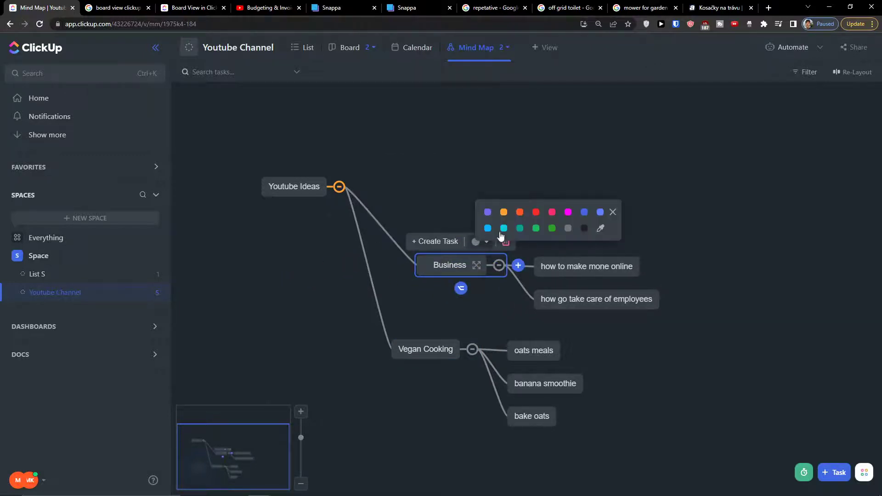
left_click(504, 228)
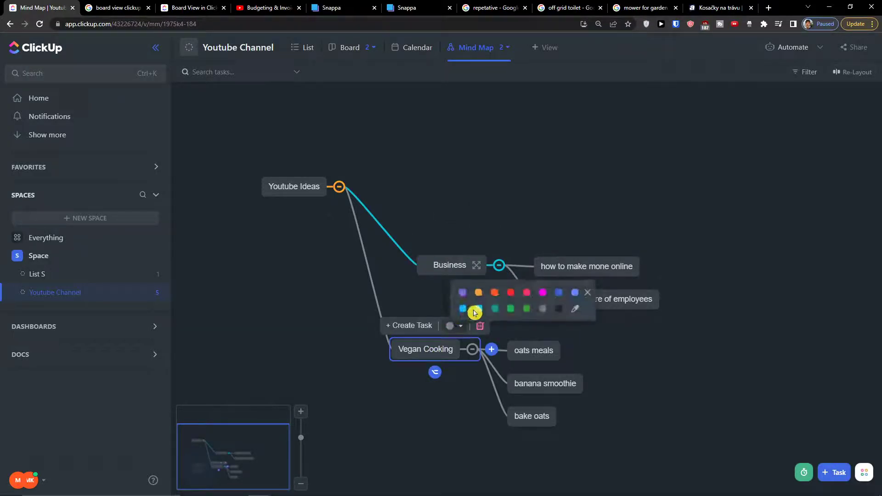
left_click(462, 309)
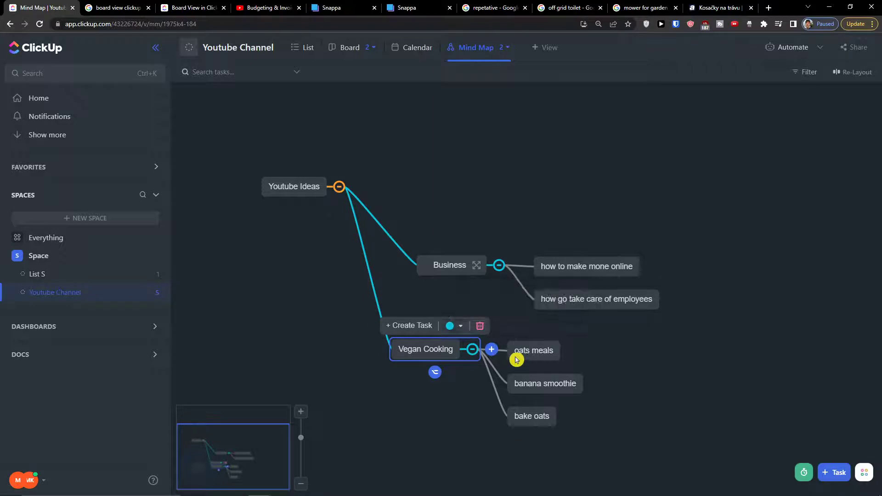
Colour the oats meals, banana smoothie and bake oats branches orange
left_click(454, 326)
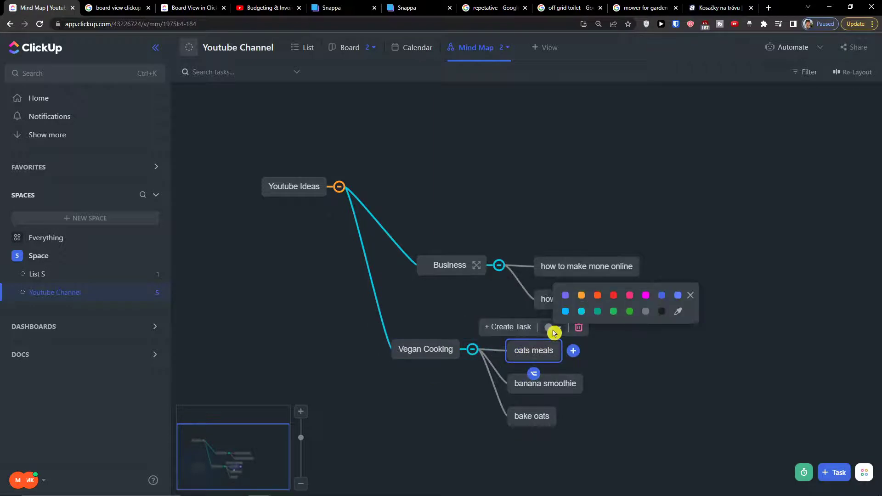
left_click(582, 295)
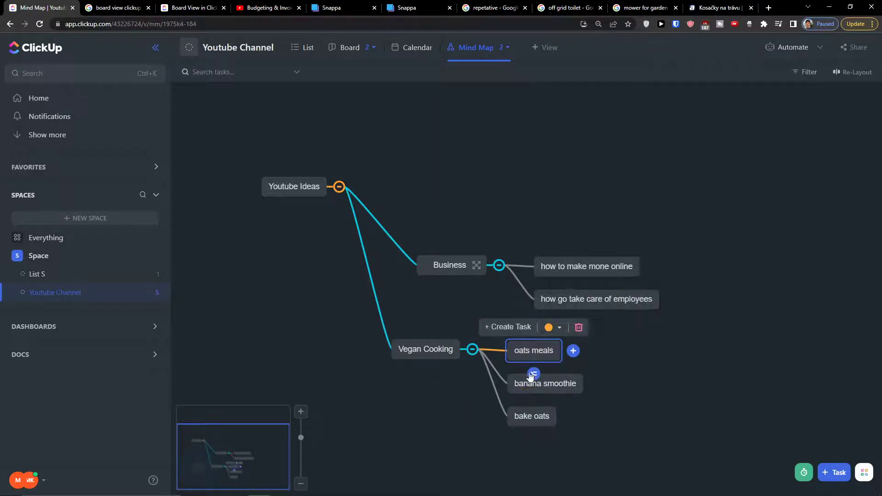
left_click(544, 383)
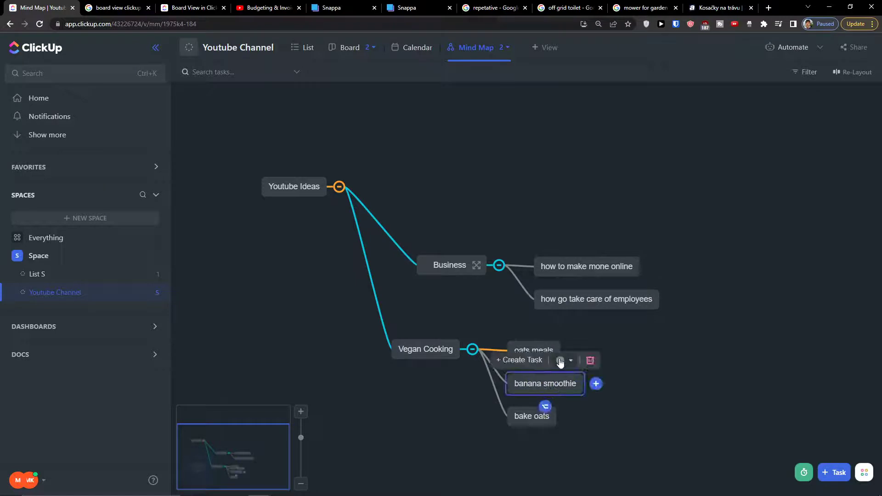
left_click(560, 360)
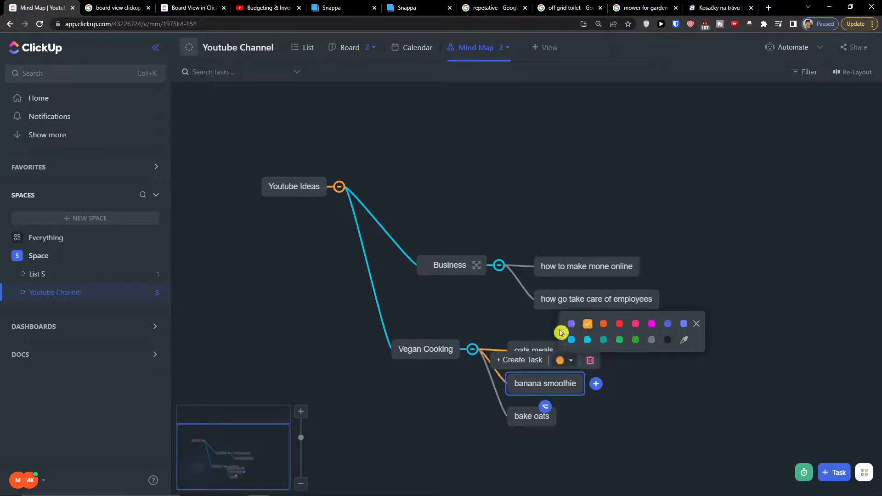
left_click(697, 324)
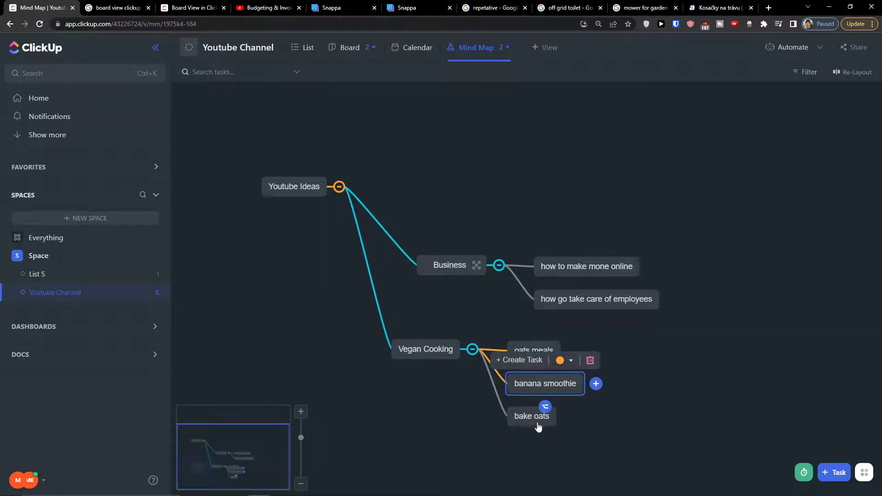
left_click(568, 360)
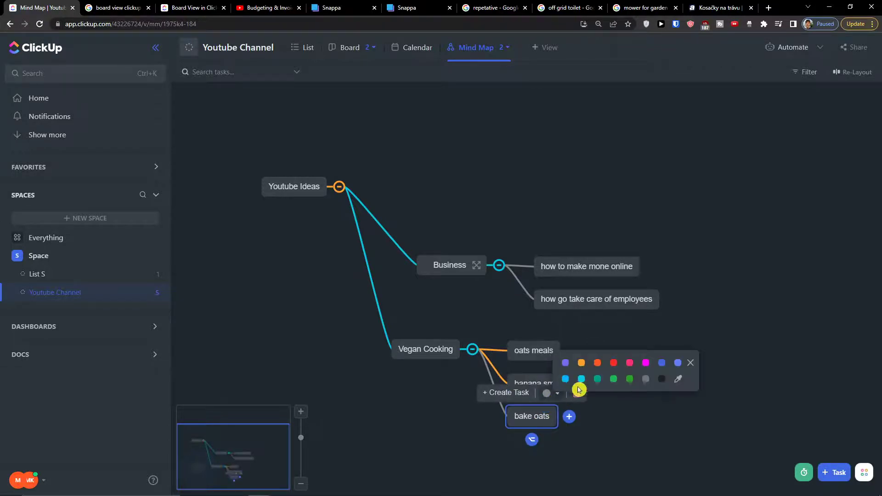
left_click(596, 363)
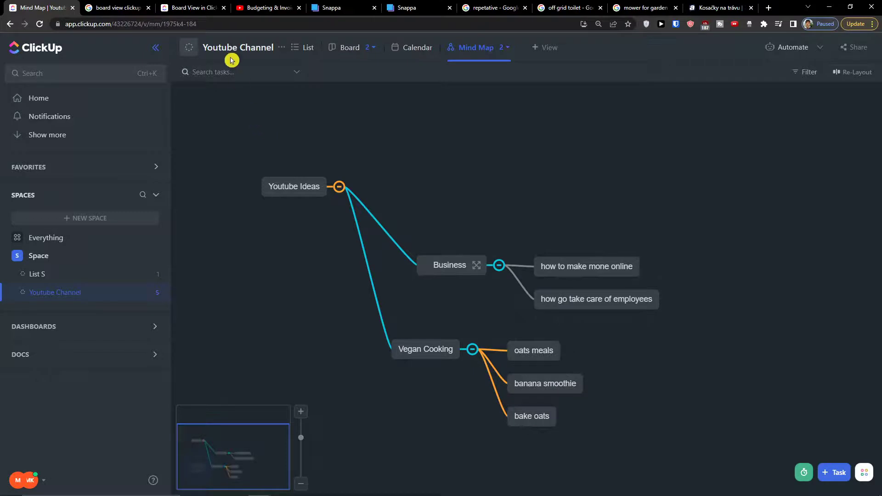
mouse_move(819, 84)
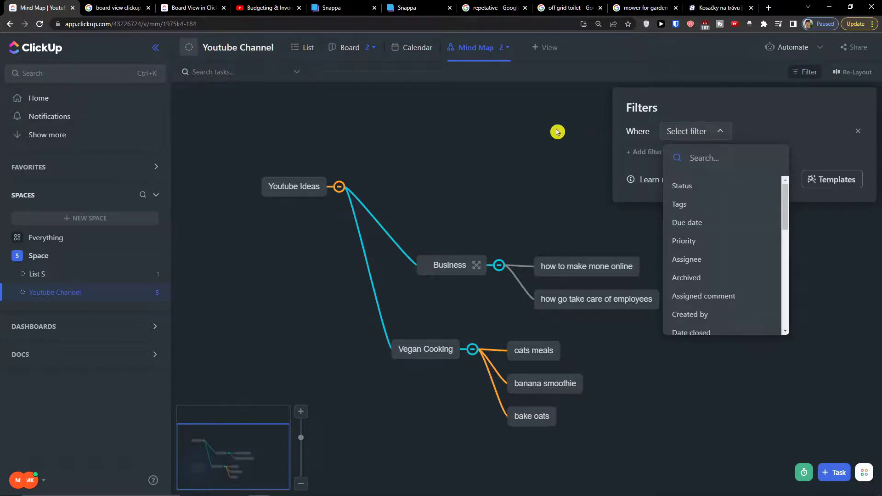
Dismiss the filter panel with no filter and auto re-layout the mind map
left_click(858, 130)
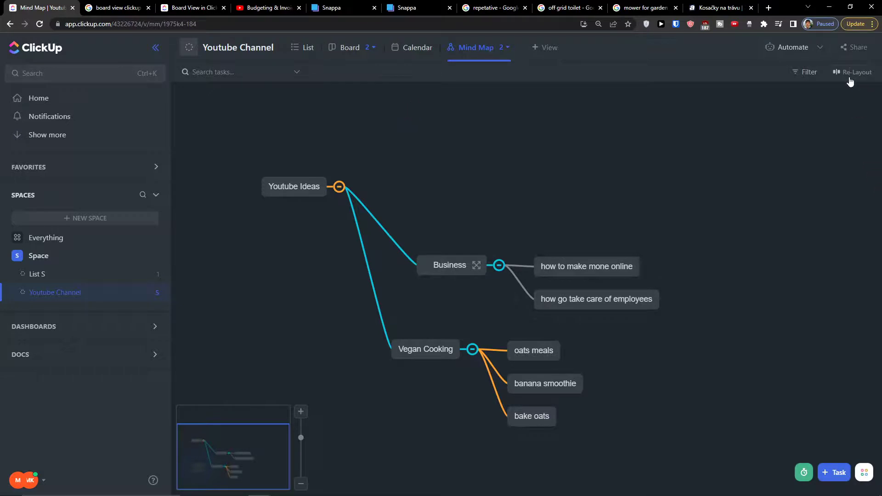
left_click(855, 72)
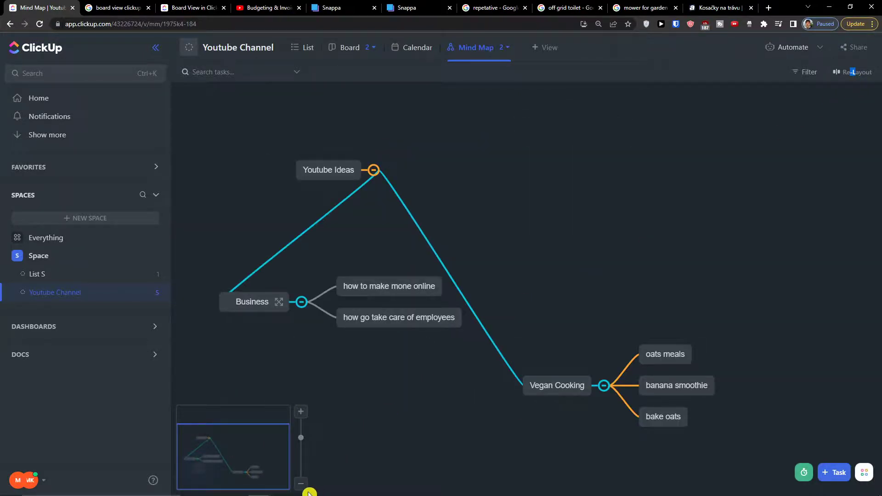
Re-layout the Youtube Ideas map into an evenly spaced tree and select its root
left_click(858, 72)
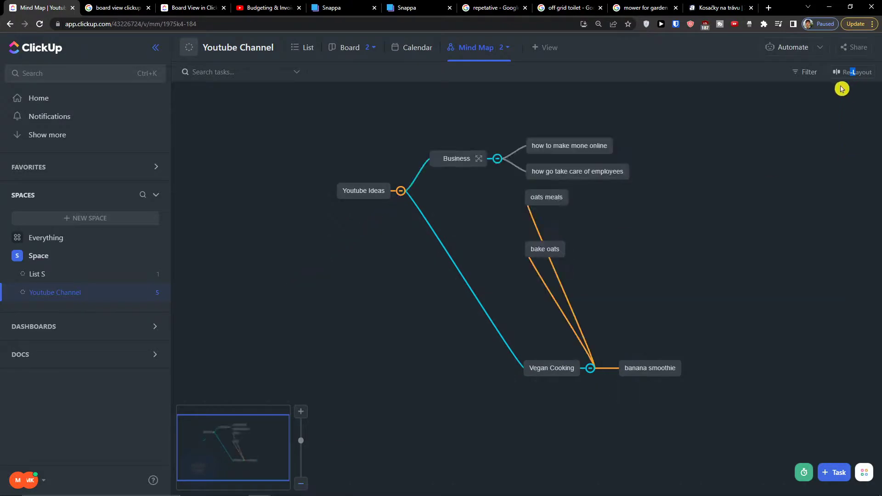
left_click(856, 72)
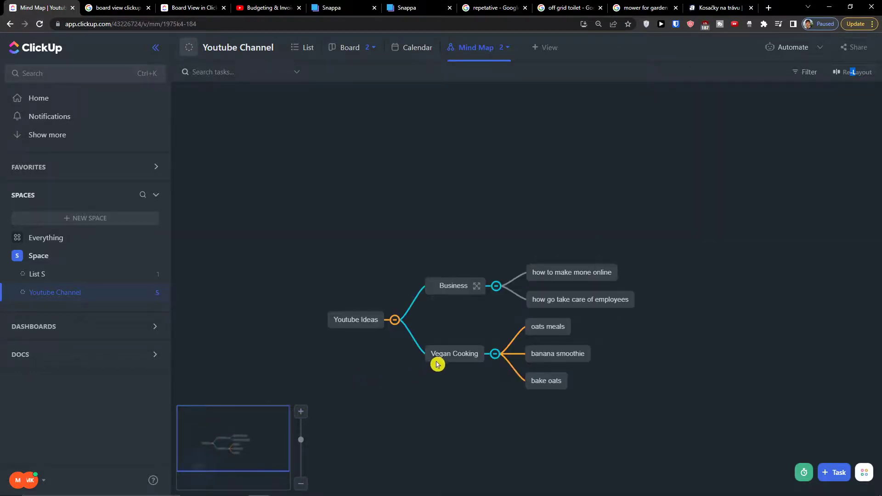
mouse_move(498, 200)
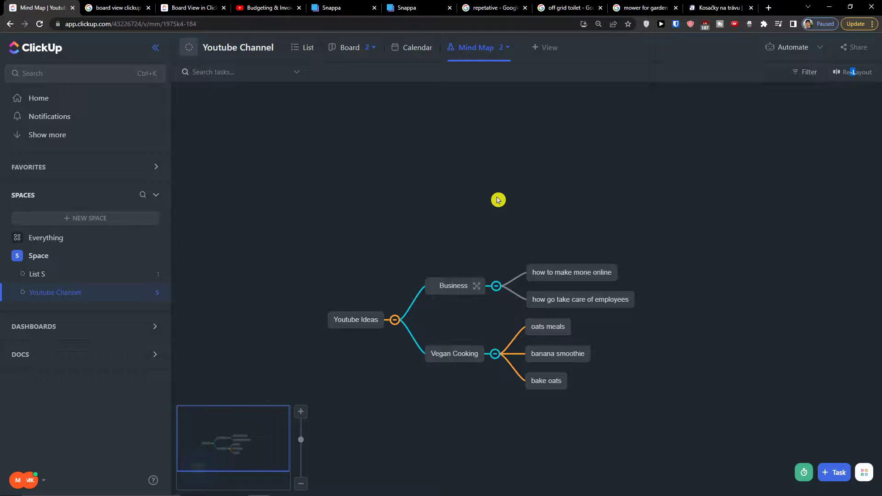
mouse_move(496, 196)
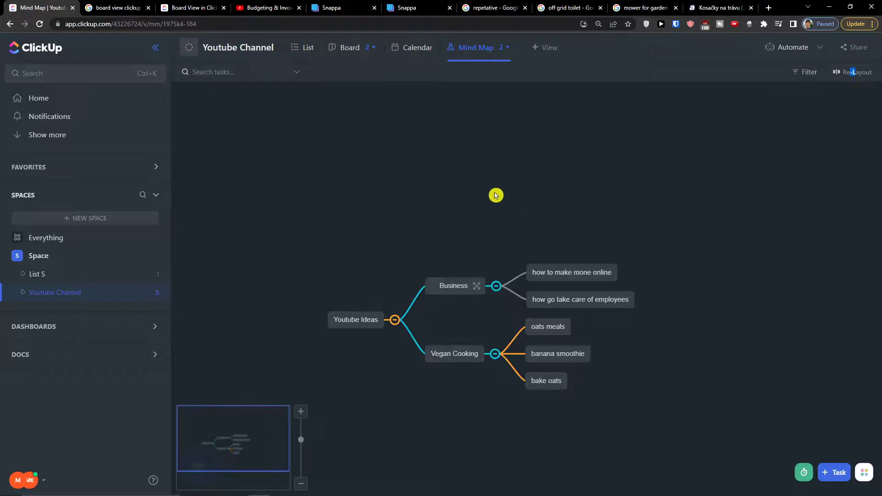
left_click(356, 320)
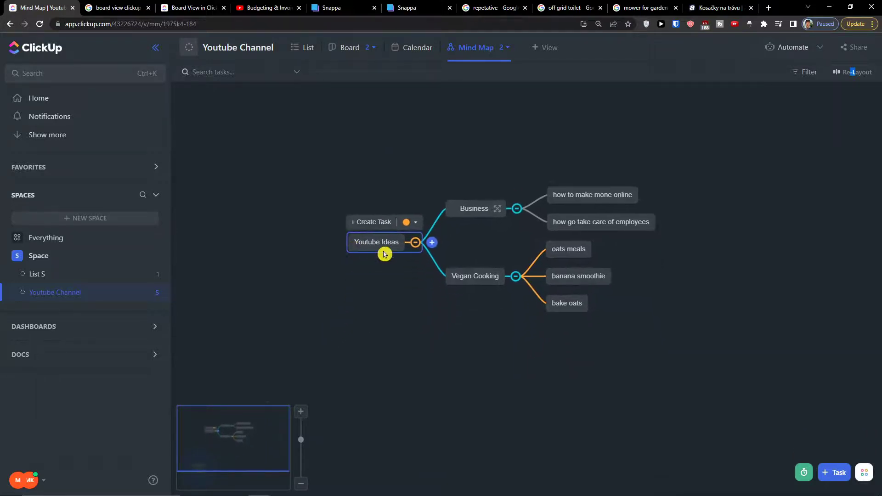
mouse_move(481, 211)
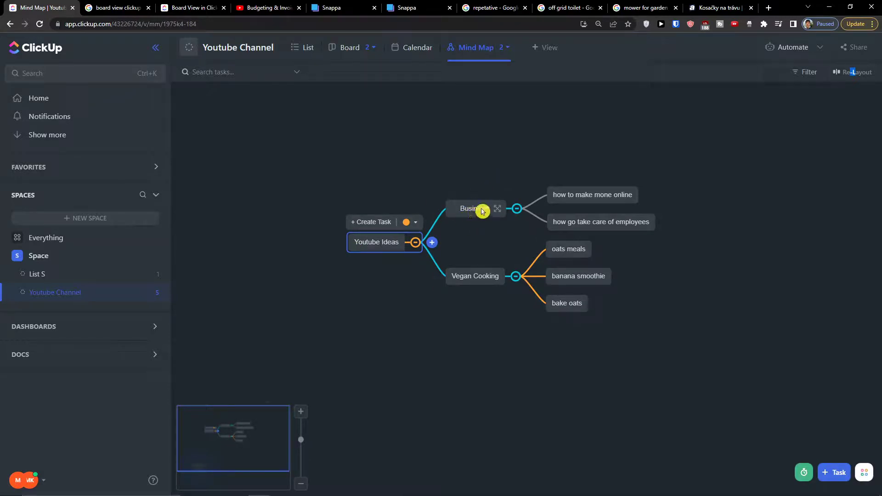
mouse_move(493, 270)
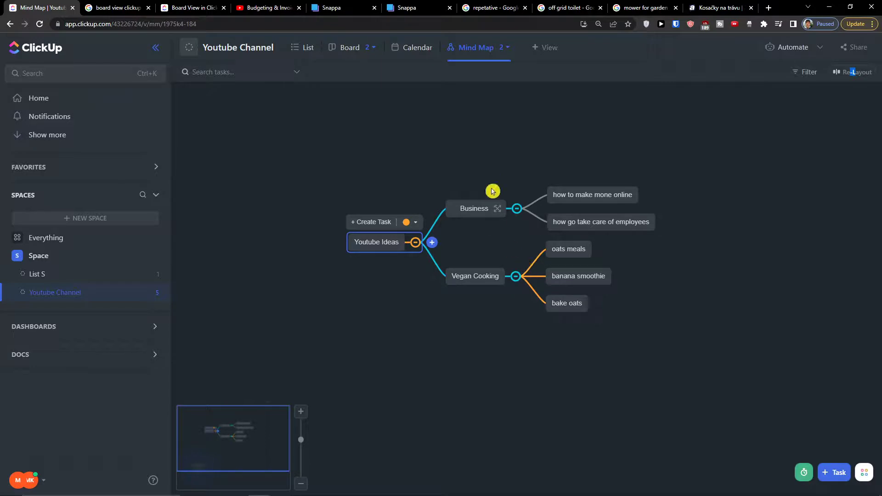
mouse_move(544, 18)
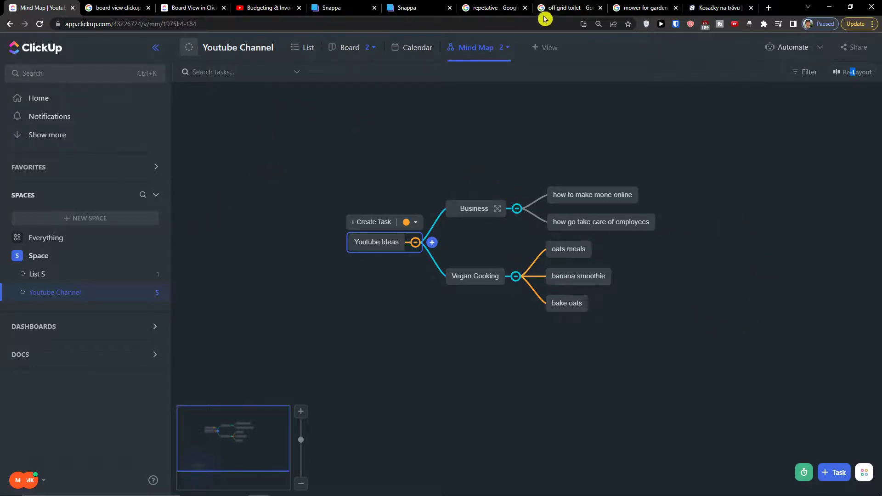
mouse_move(797, 220)
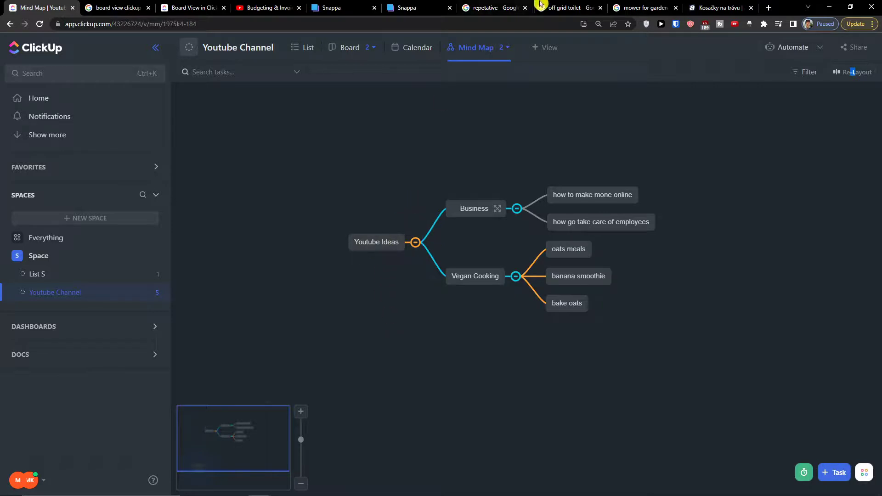
Add a third Mind Map view to Youtube Channel, choosing a blank free-form structure
left_click(506, 47)
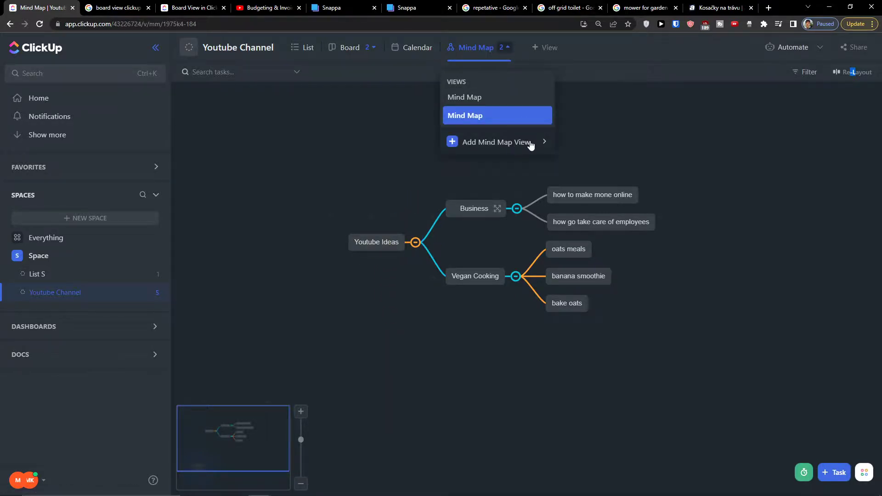
left_click(497, 141)
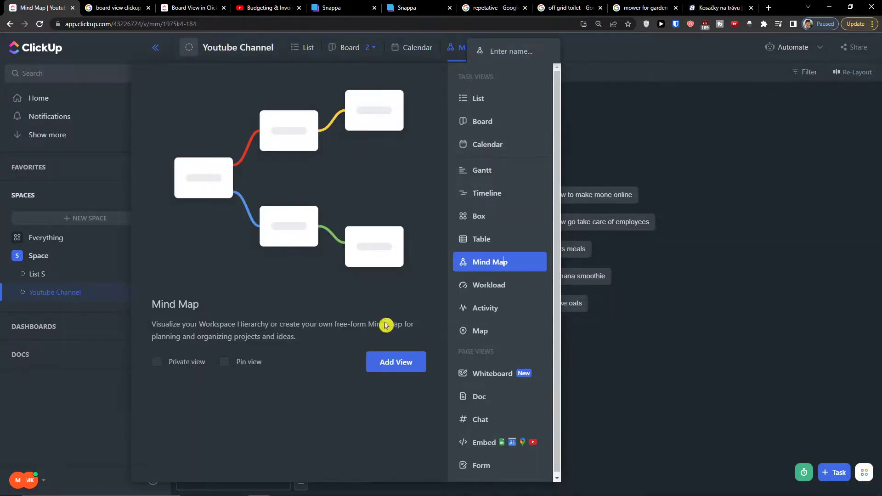
left_click(395, 362)
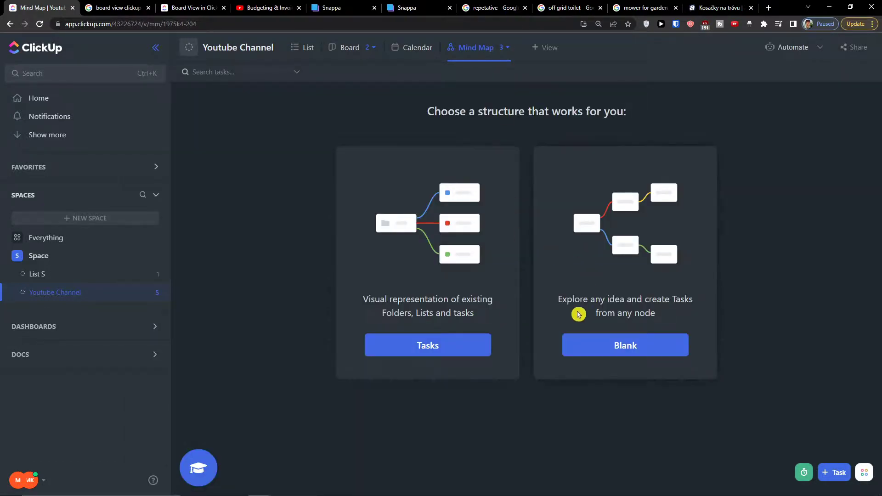
left_click(624, 345)
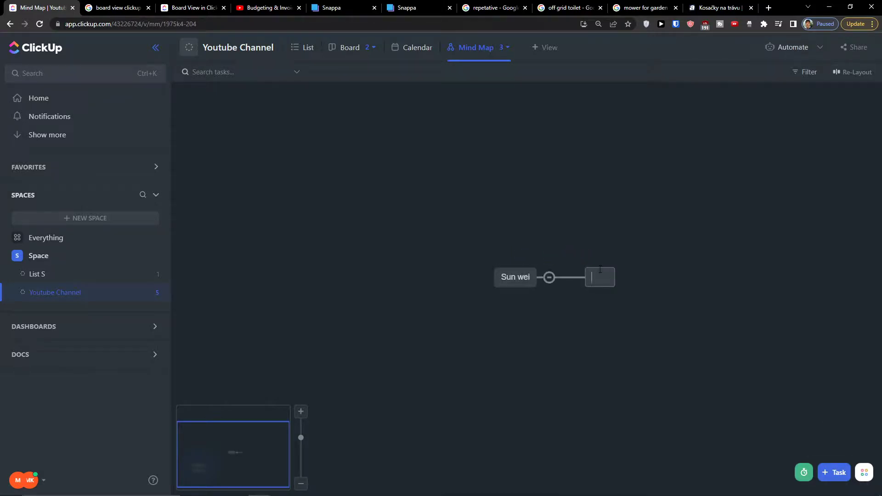
type("ng department")
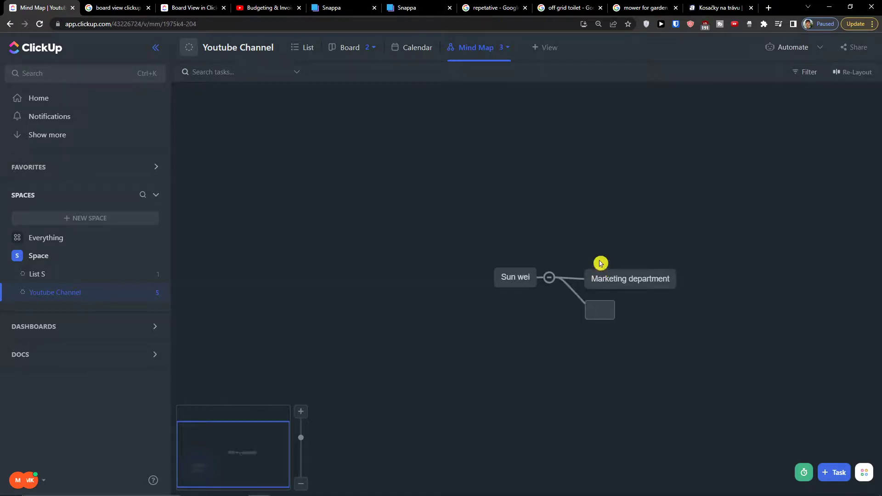
left_click(599, 310)
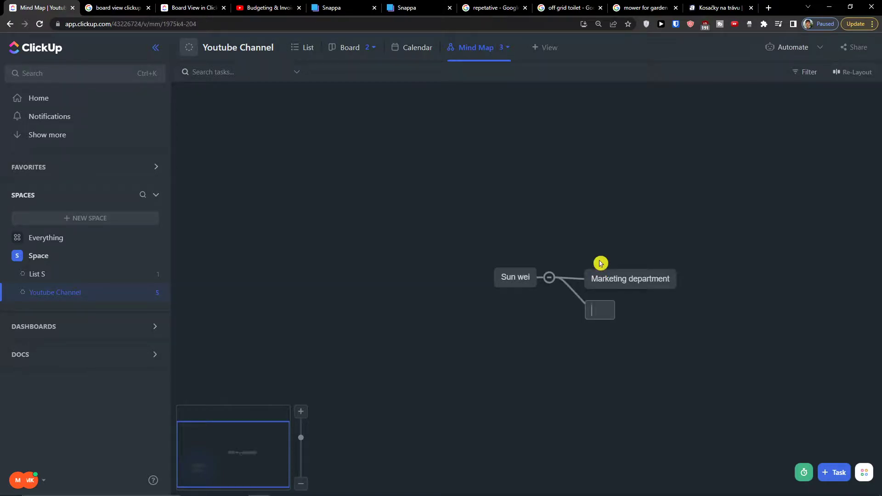
type("R")
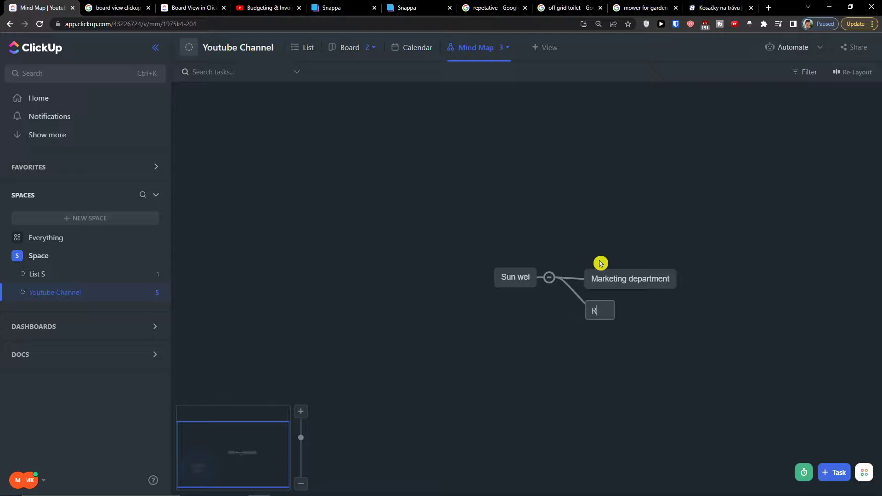
type("epartment")
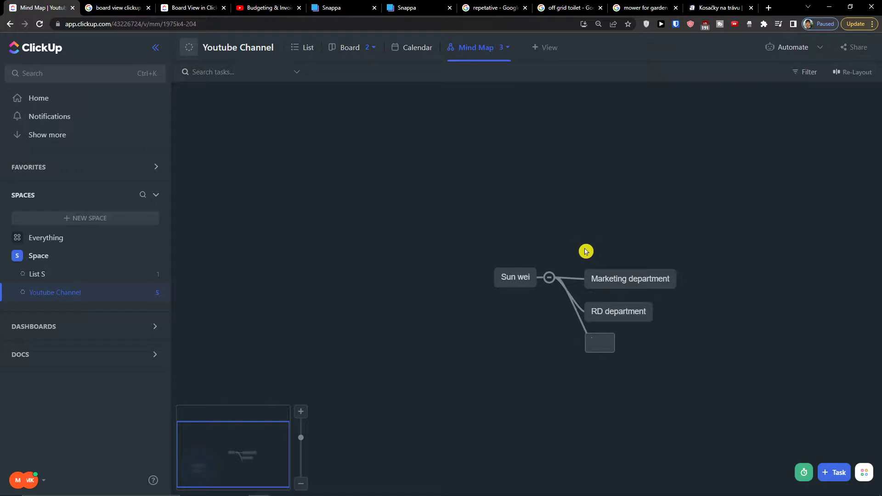
type("Off")
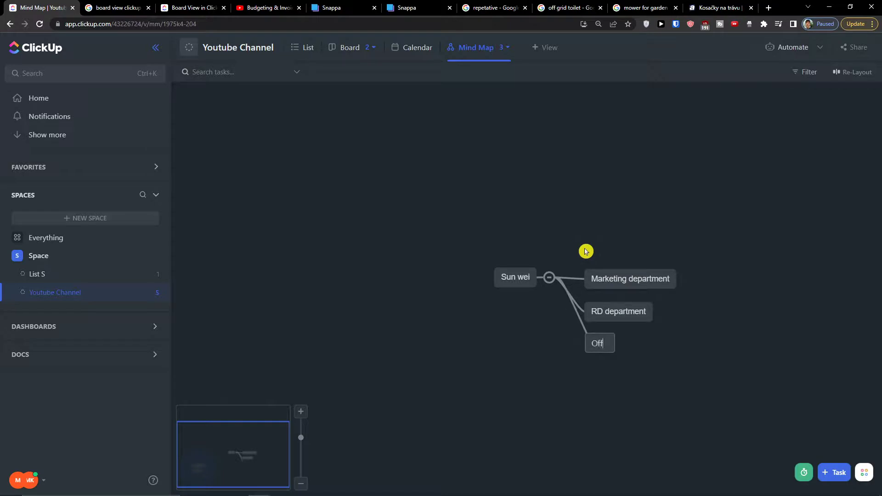
type("ation")
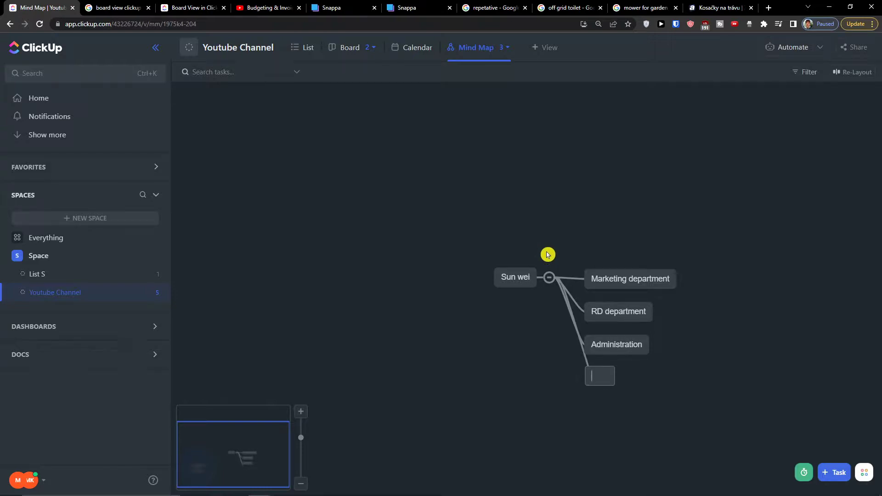
type("man")
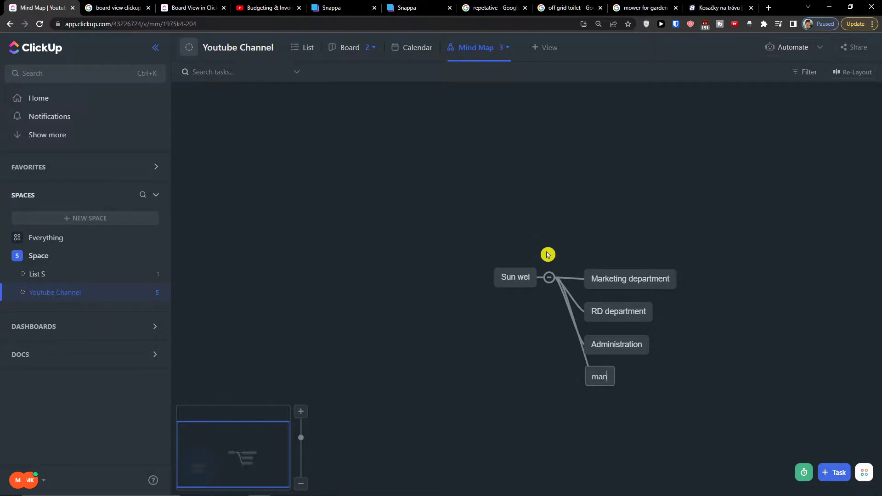
type("factury")
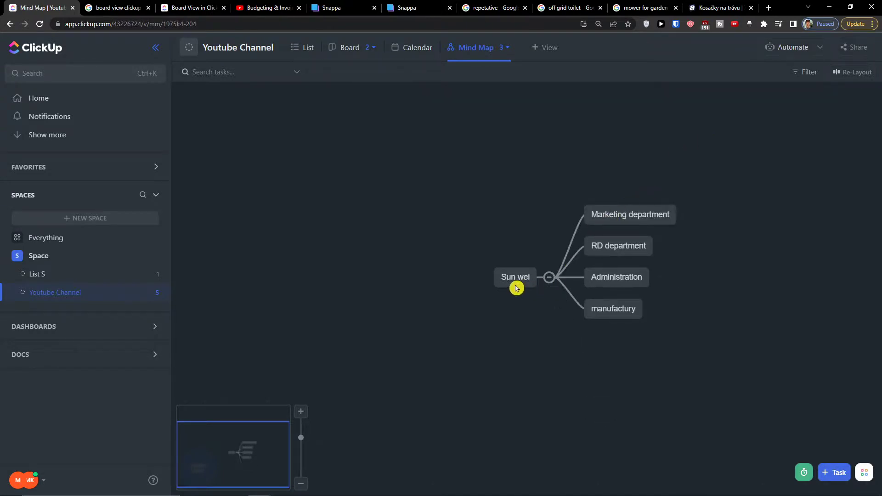
Add Jessica and Thomas under Marketing department, and Monica and Lucia under RD department
left_click(514, 277)
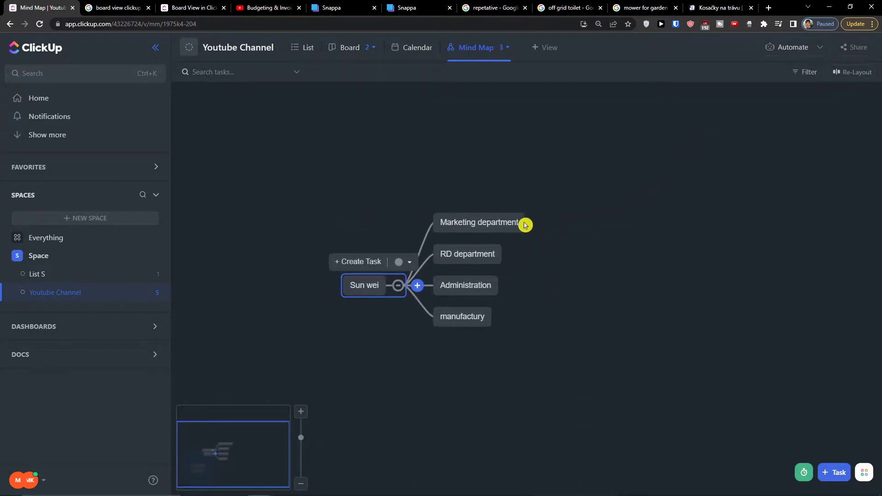
left_click(479, 222)
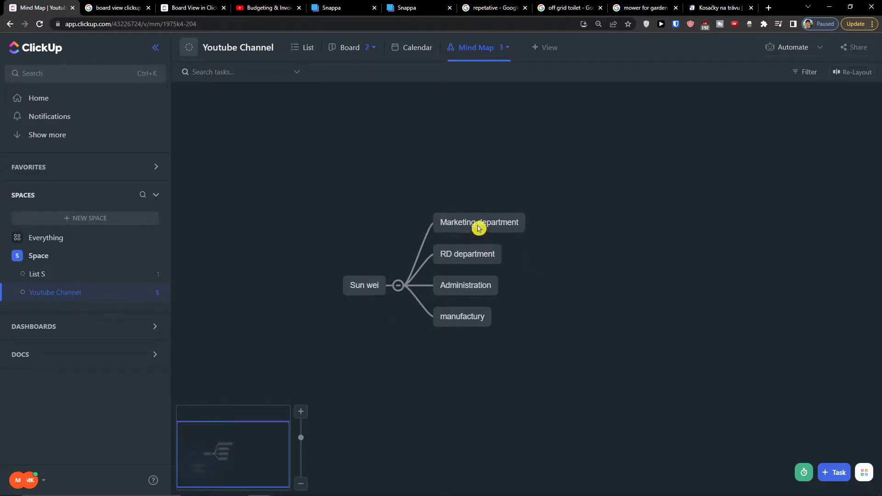
left_click(479, 222)
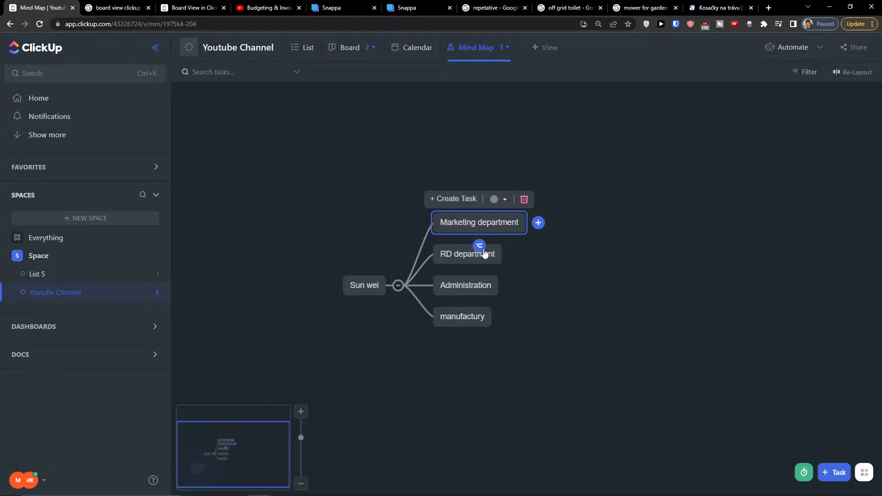
left_click(462, 316)
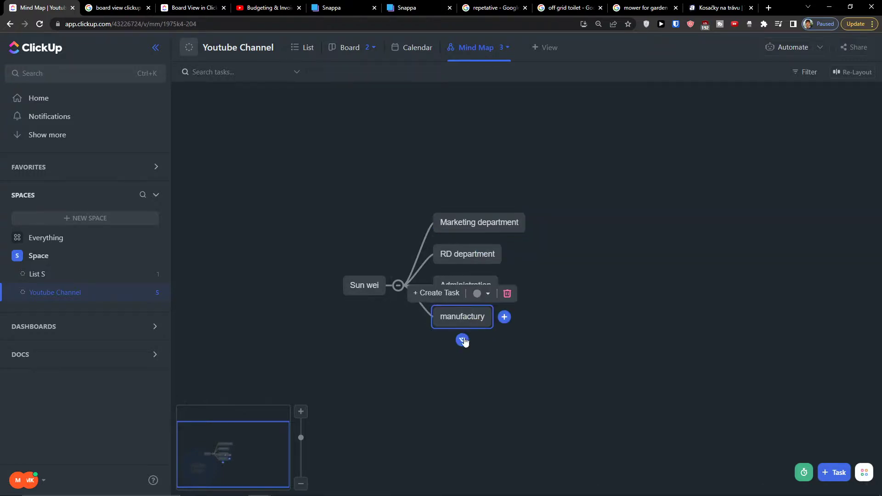
left_click(513, 337)
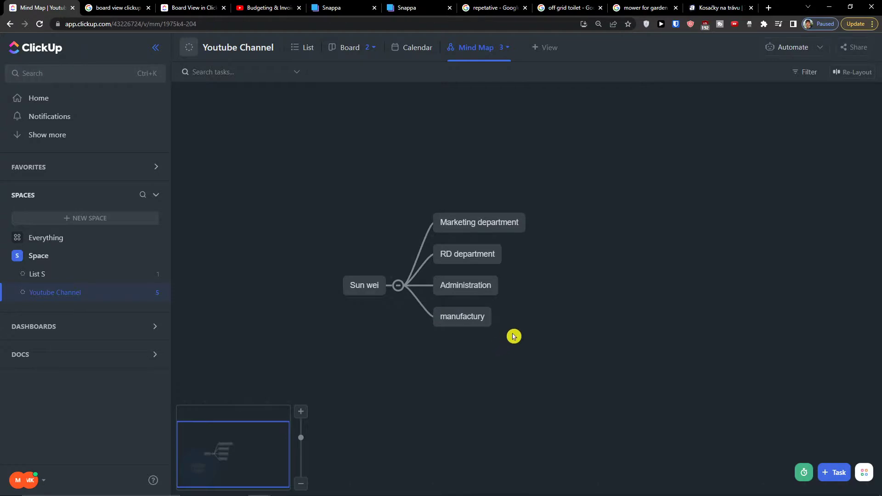
mouse_move(523, 236)
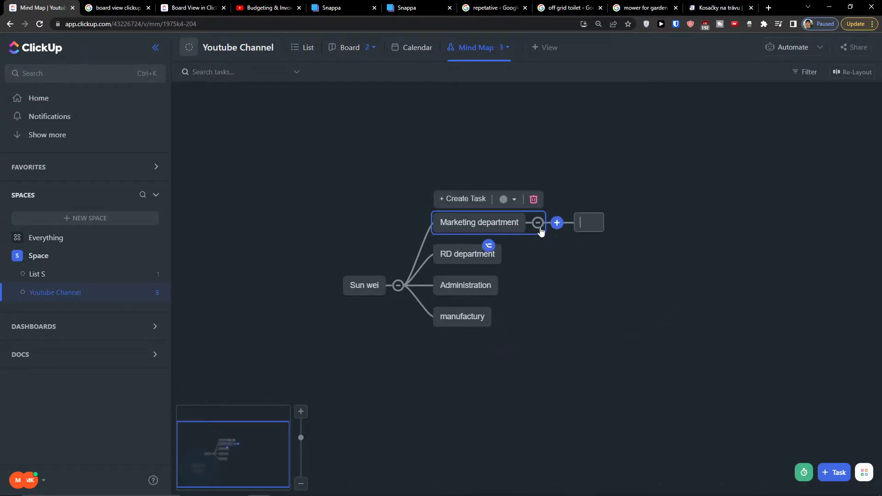
type("Jessica")
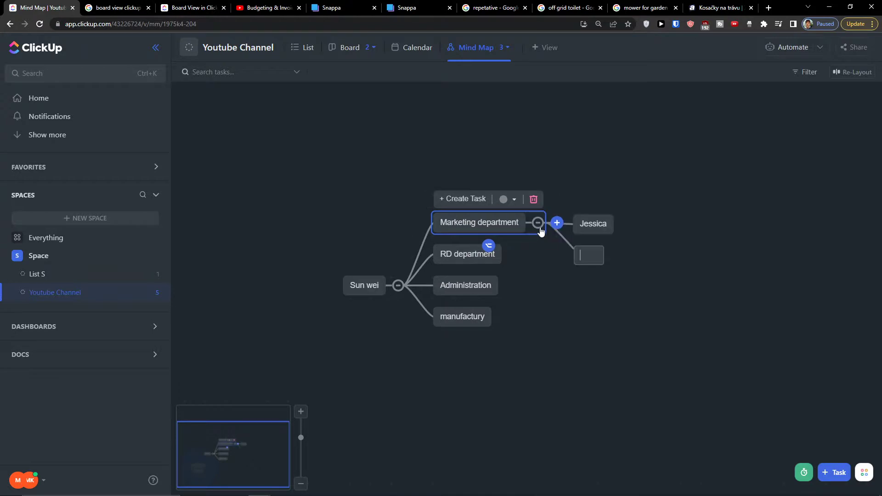
mouse_move(601, 241)
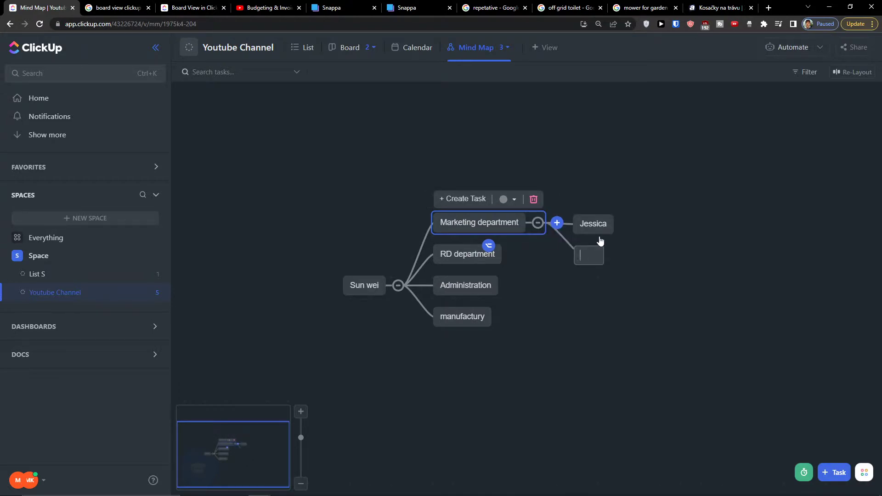
type("Thomas")
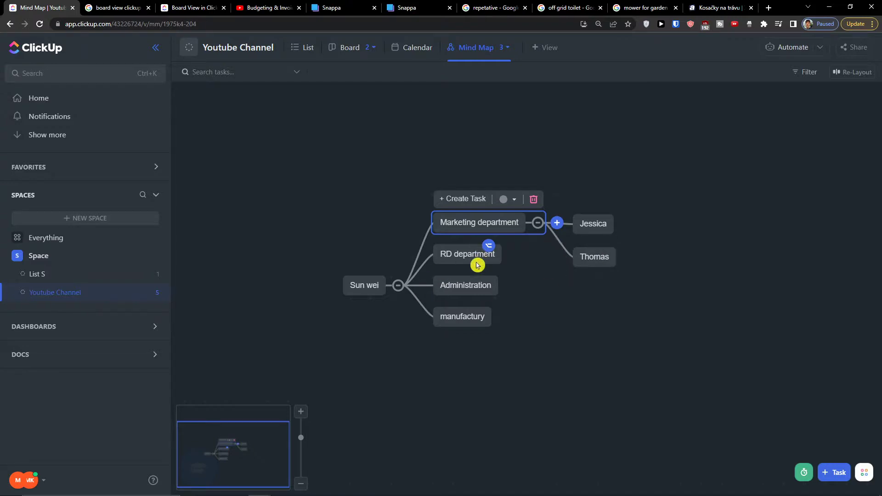
left_click(467, 253)
type("Lucia")
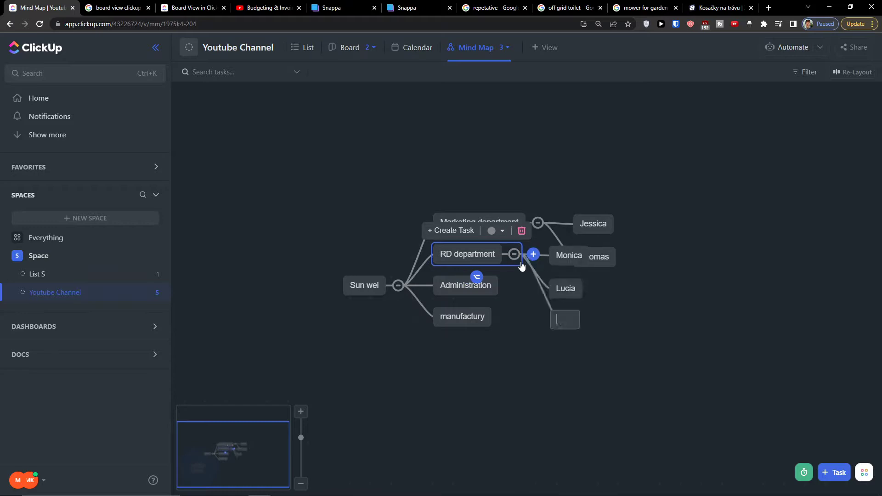
left_click(478, 222)
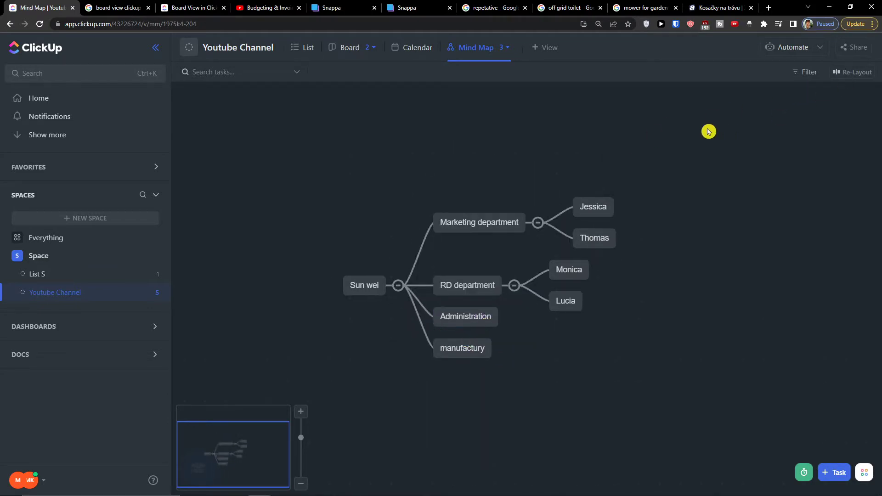
mouse_move(702, 132)
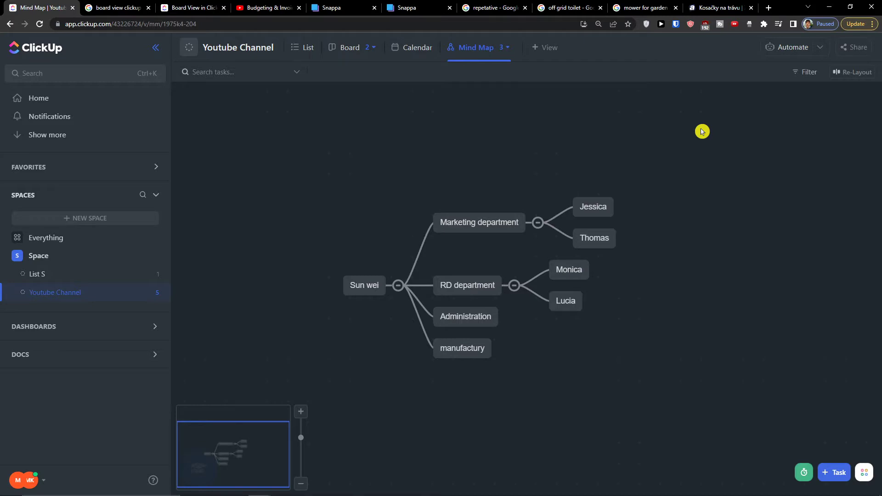
Convert the Jessica node into a task in the Youtube Channel list
left_click(593, 206)
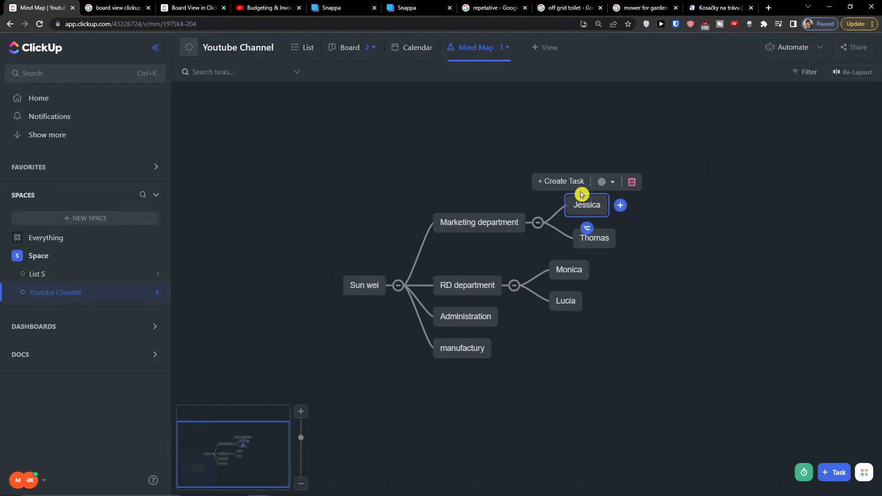
left_click(561, 181)
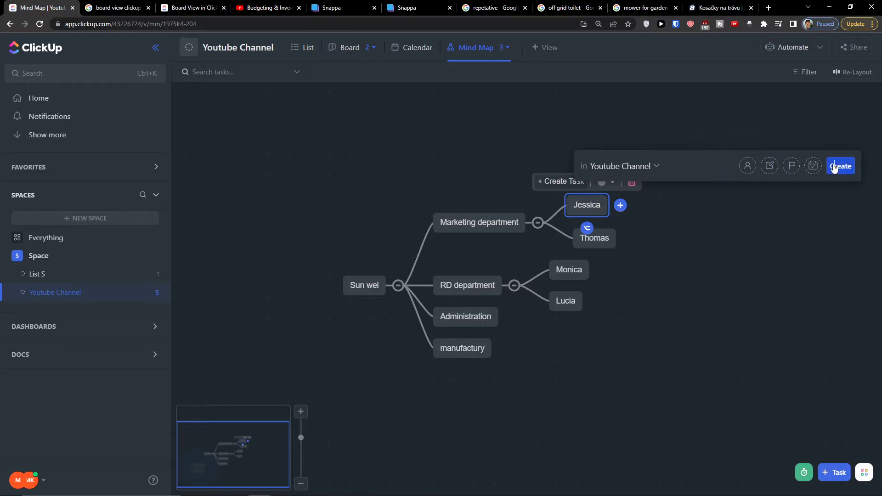
left_click(840, 166)
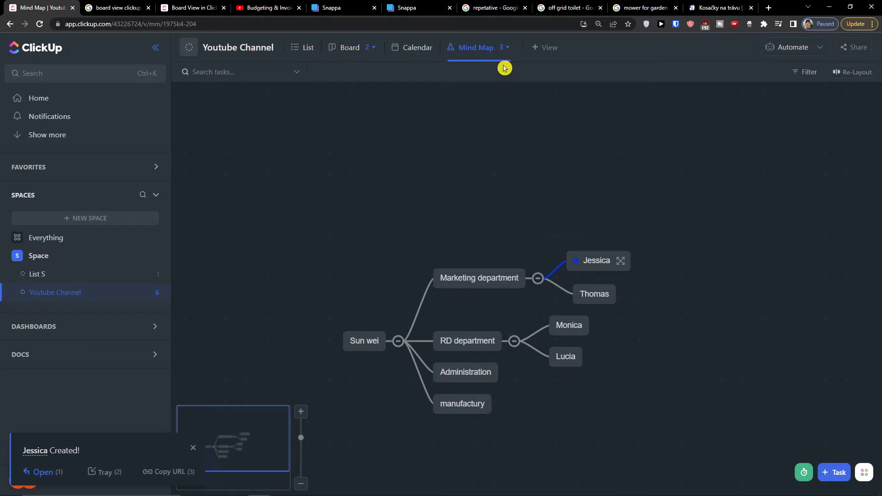
left_click(506, 47)
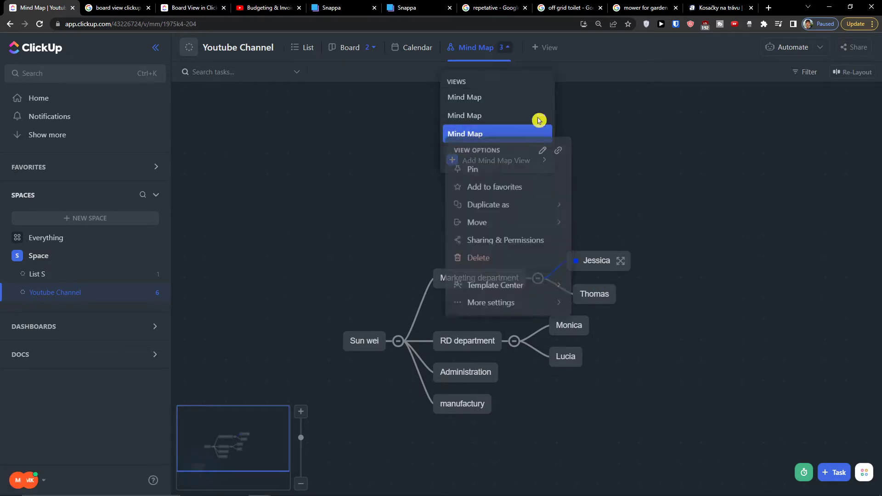
Delete the duplicate Mind Map view and begin adding a Table view
left_click(478, 257)
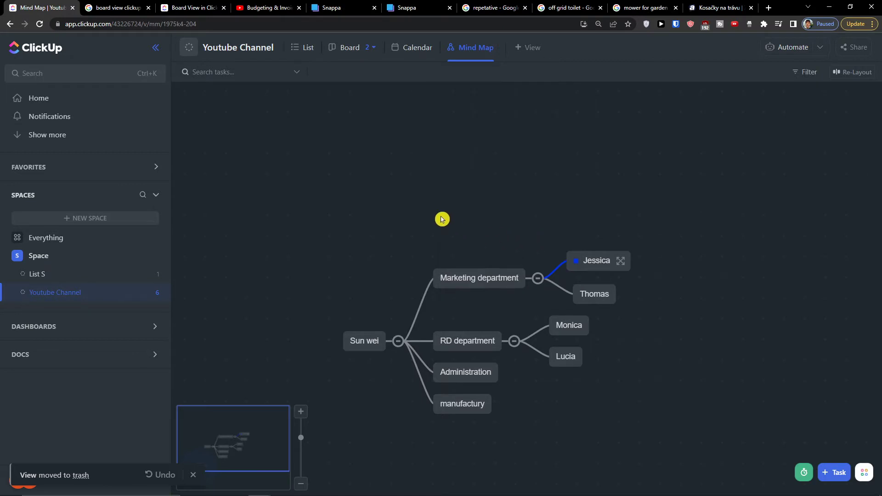
left_click(528, 47)
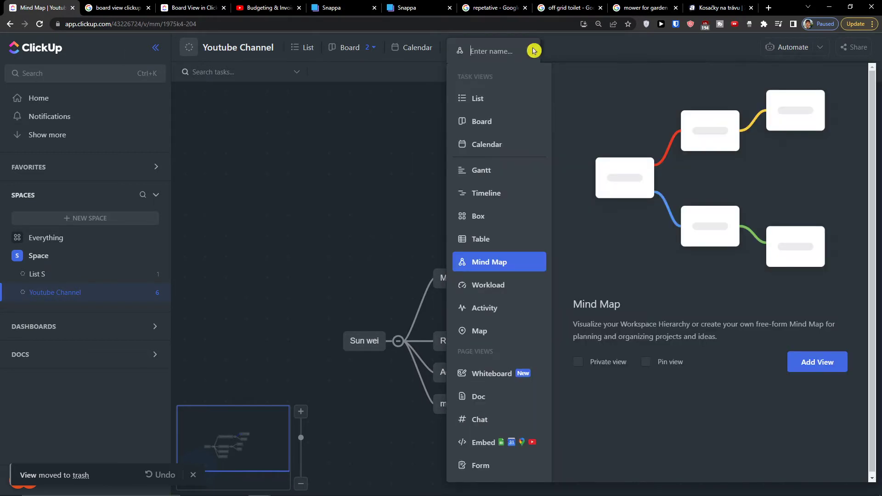
mouse_move(512, 239)
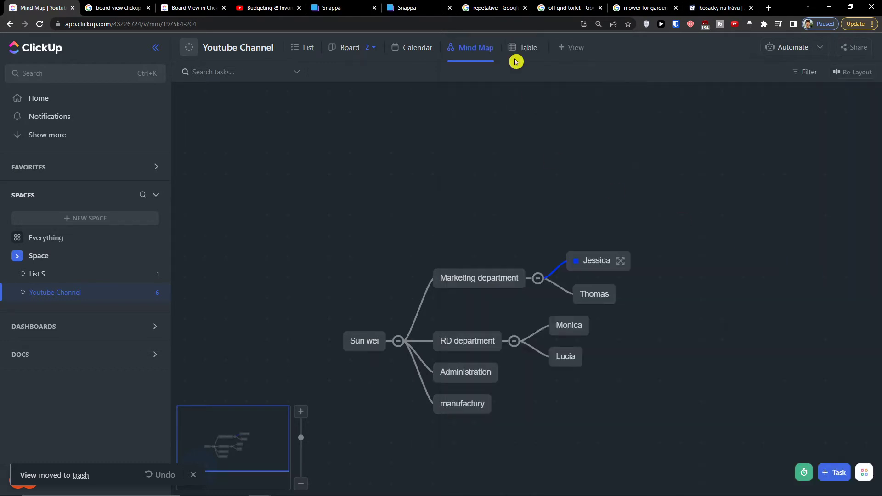
Browse the Table, List, Mind Map and Calendar views, ending on the List view
left_click(527, 48)
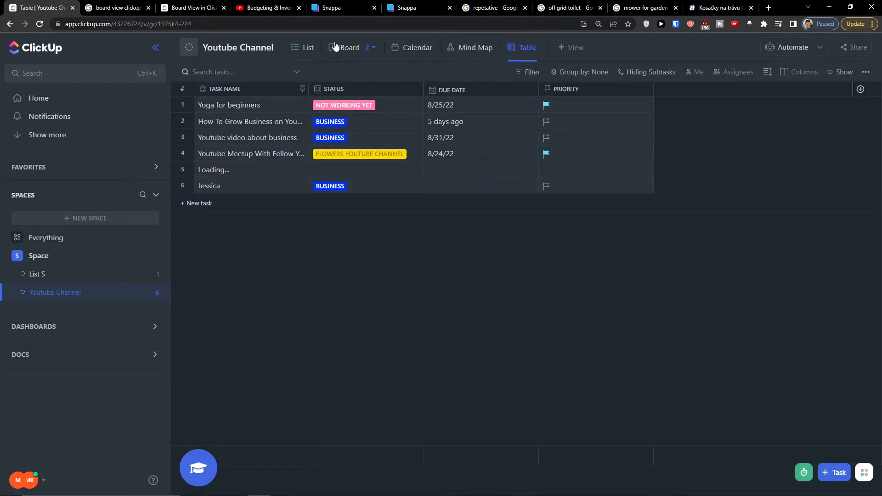
left_click(308, 47)
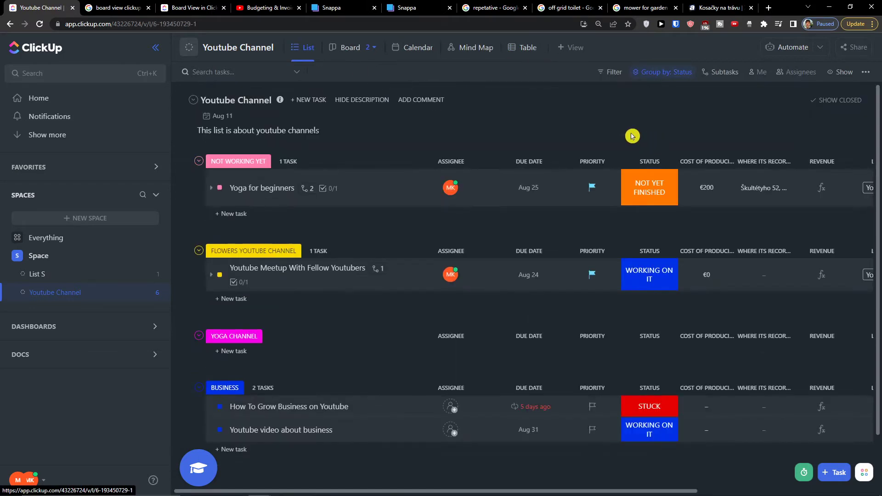
left_click(476, 47)
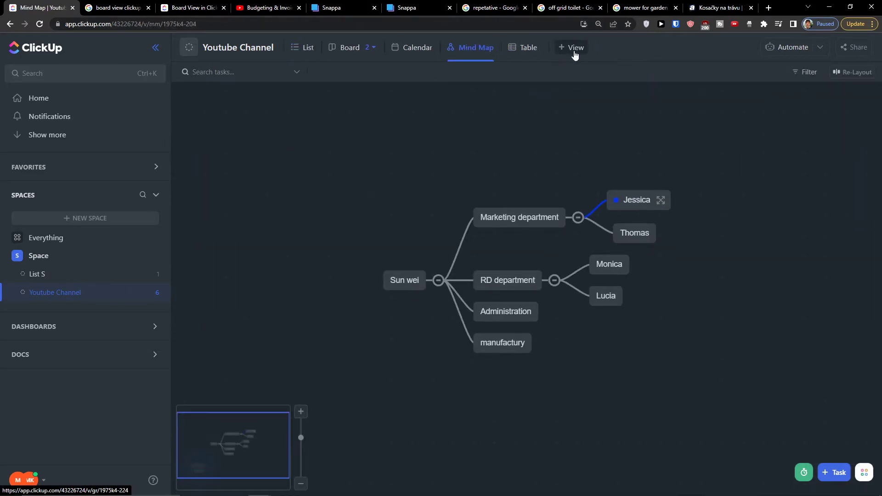
left_click(528, 47)
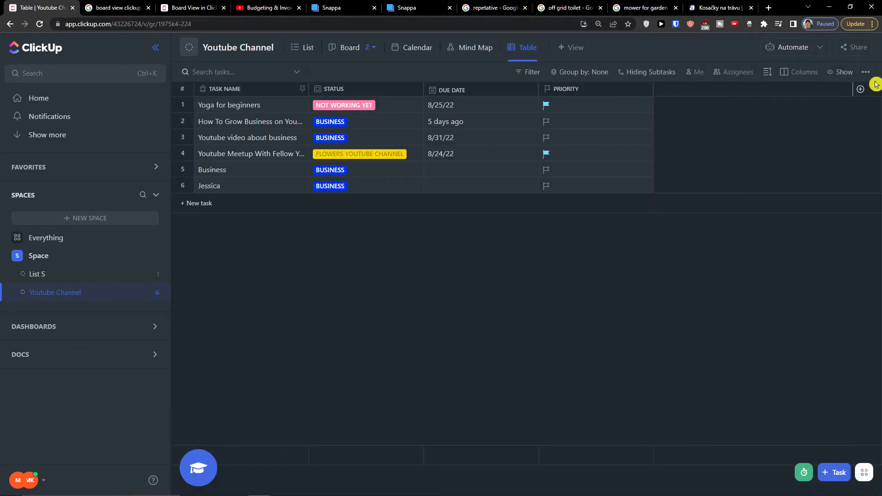
mouse_move(527, 47)
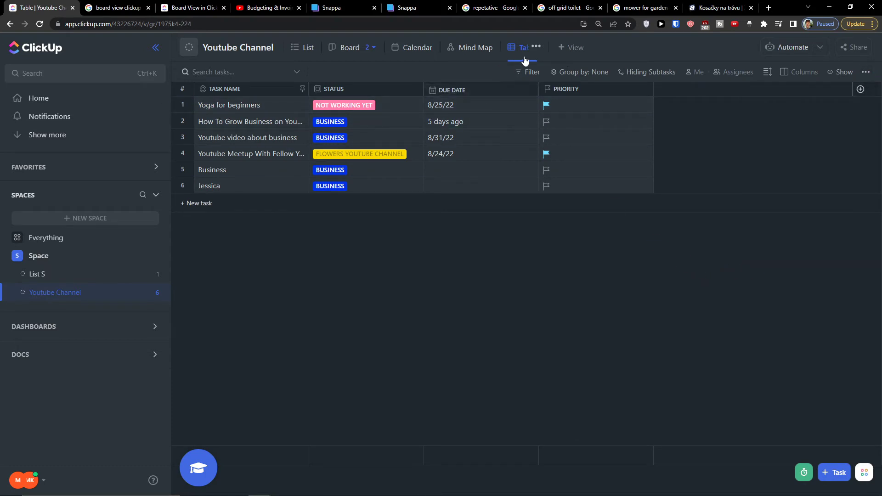
left_click(416, 47)
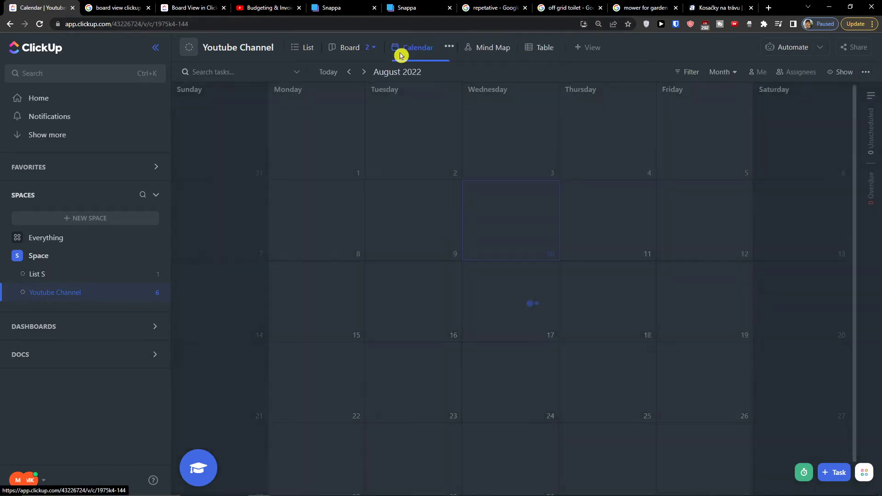
left_click(307, 47)
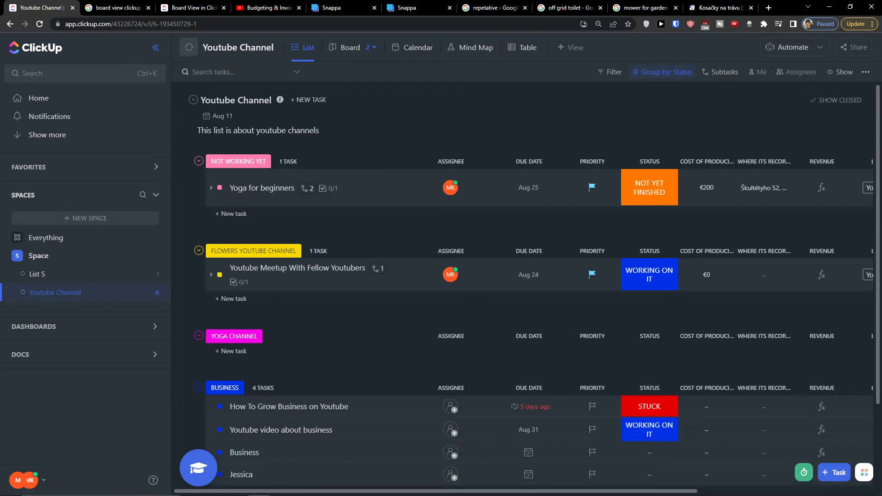